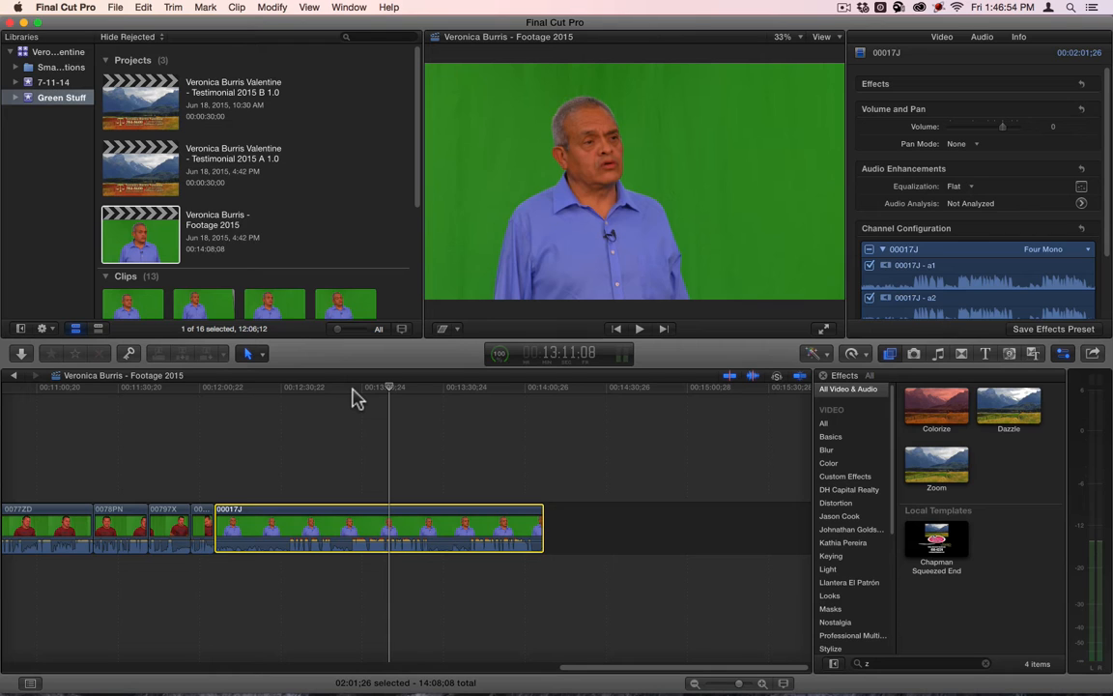
pyautogui.moveTo(911, 649)
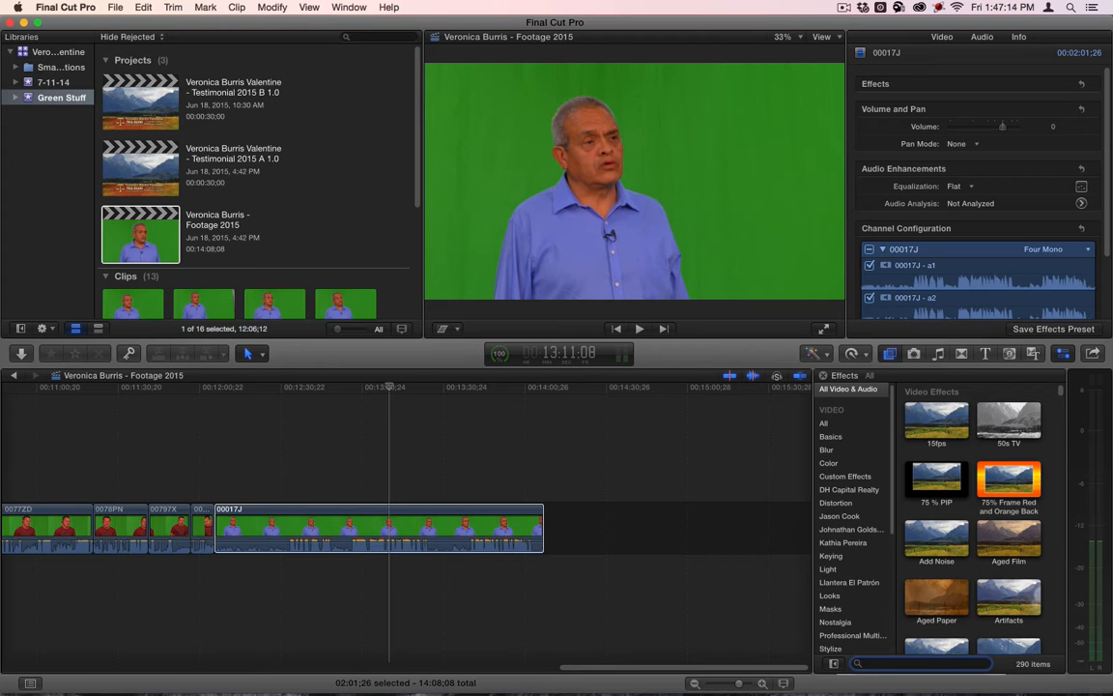
# Find the Enveloper effect via 'envel', apply it and show its settings window.
pyautogui.write('envel')
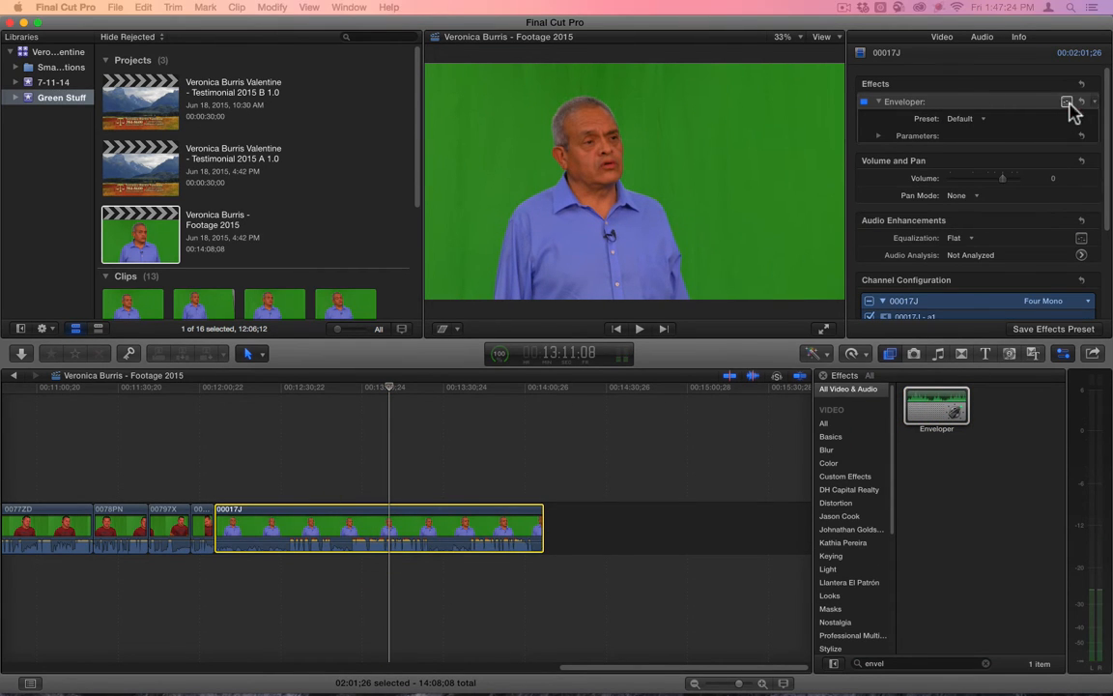
pyautogui.click(1063, 102)
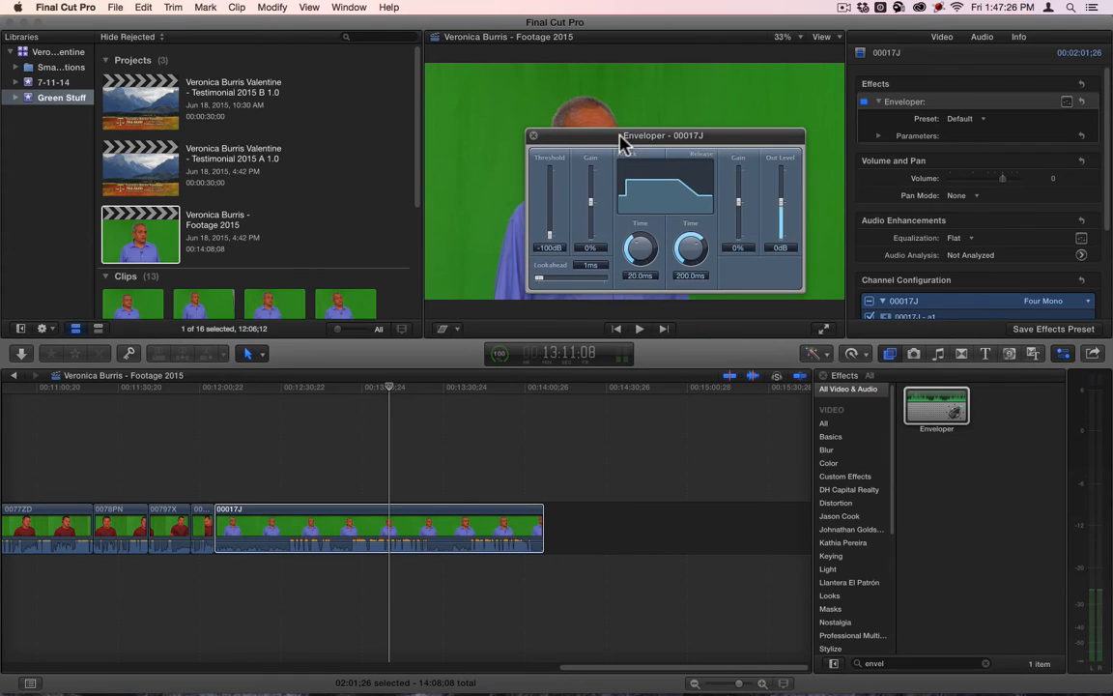
pyautogui.moveTo(664, 136); pyautogui.dragTo(649, 318)
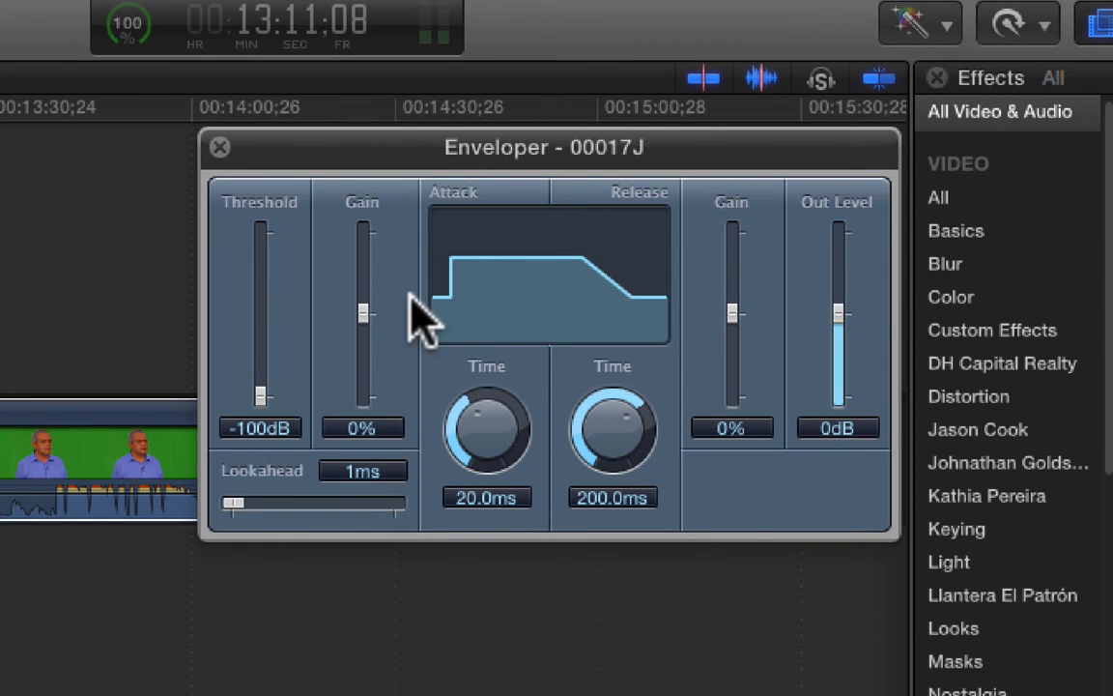
pyautogui.moveTo(462, 319)
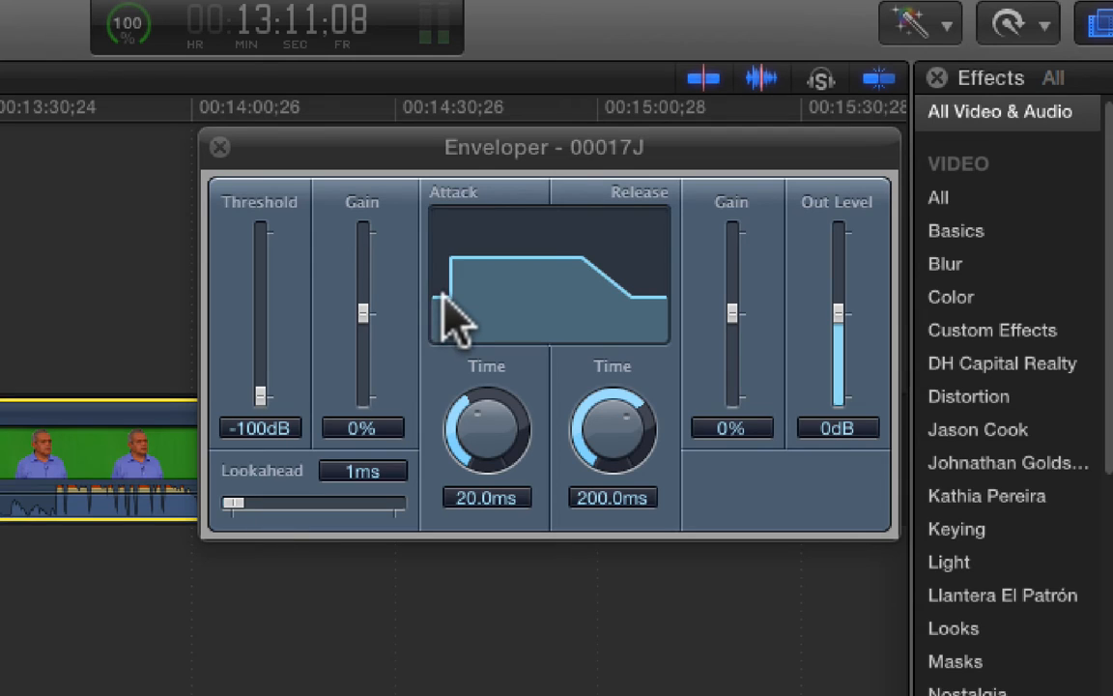
pyautogui.moveTo(467, 290)
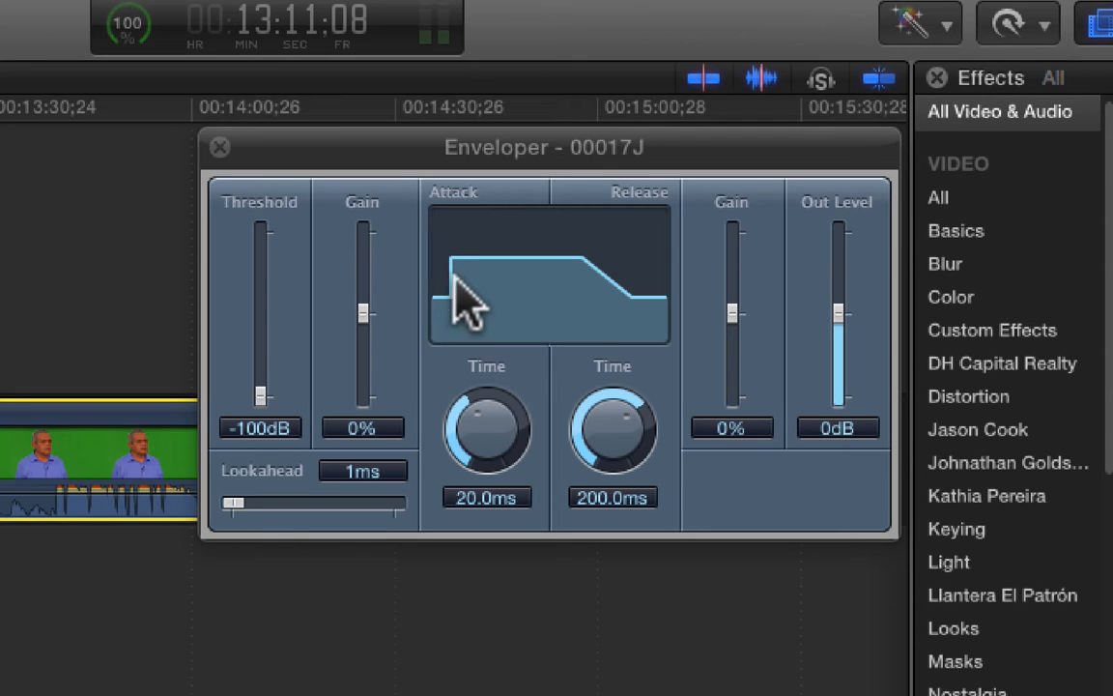
pyautogui.moveTo(463, 290); pyautogui.dragTo(608, 290)
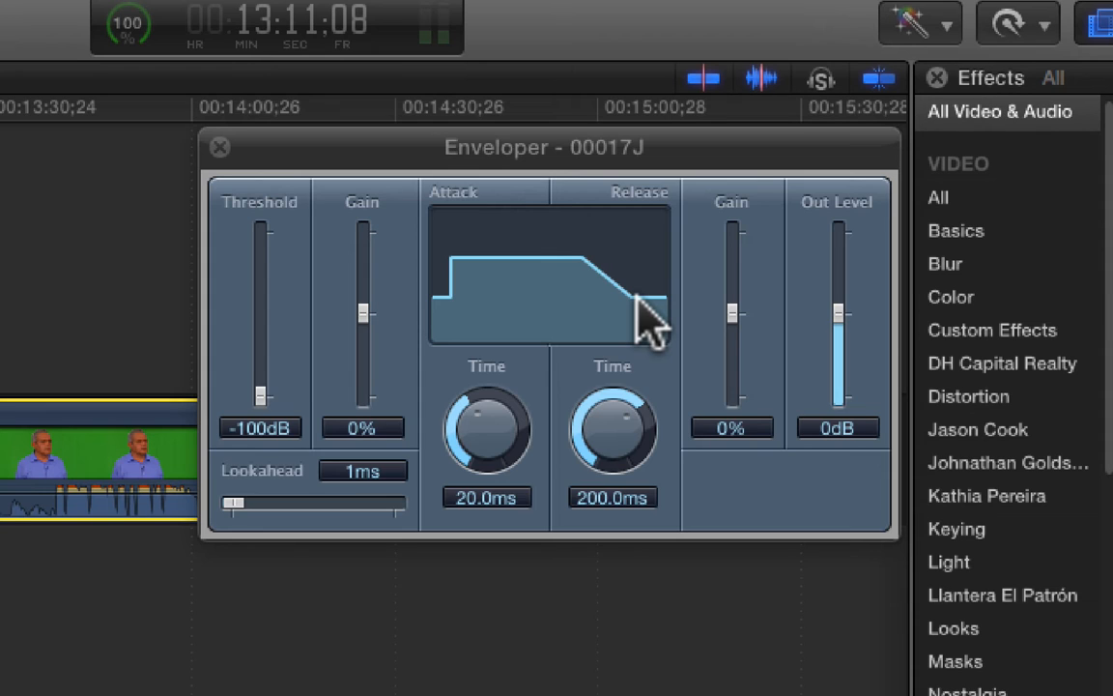
pyautogui.moveTo(672, 299)
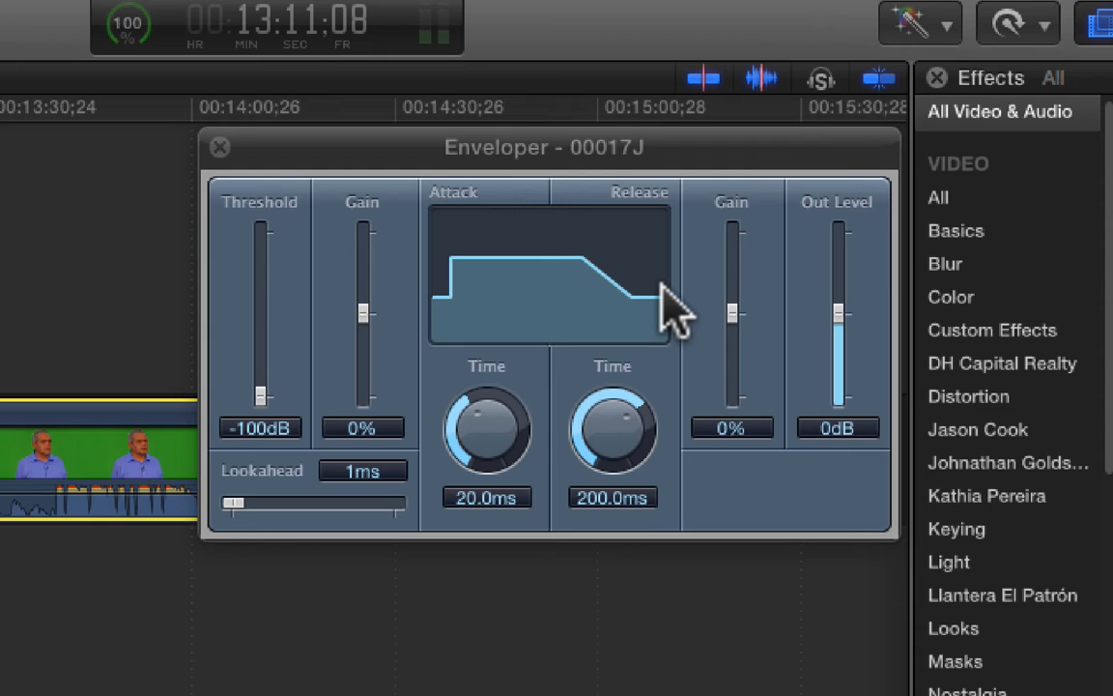
pyautogui.moveTo(657, 216)
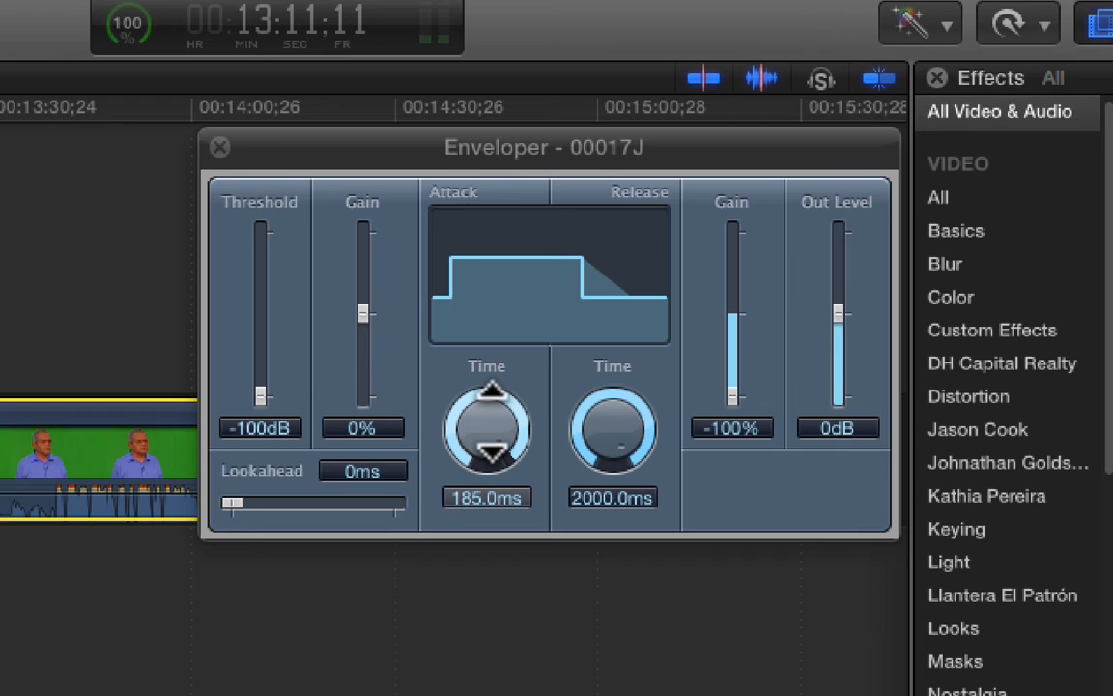
# Set the Enveloper attack time to 200 ms.
pyautogui.click(487, 429)
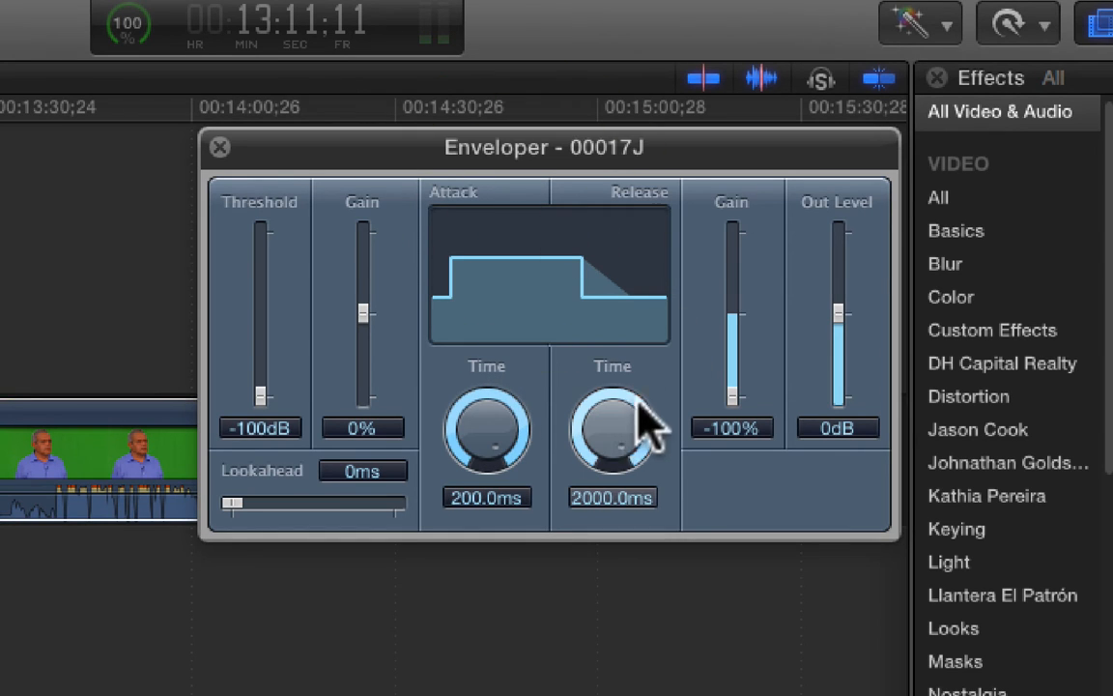
pyautogui.moveTo(657, 428)
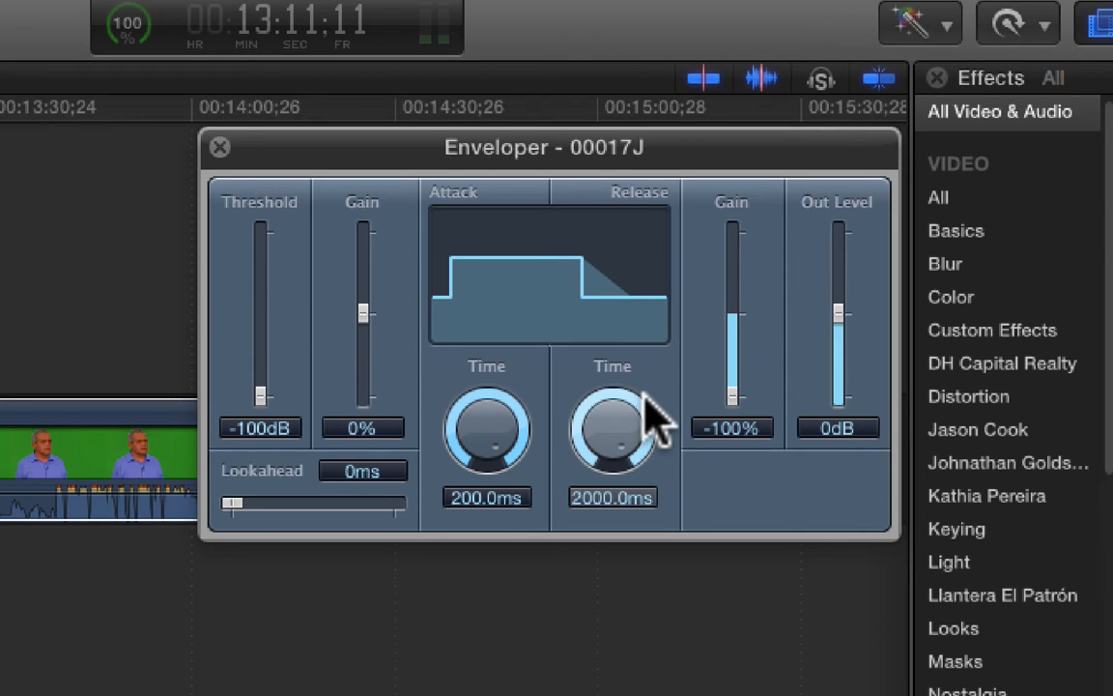
pyautogui.moveTo(617, 446)
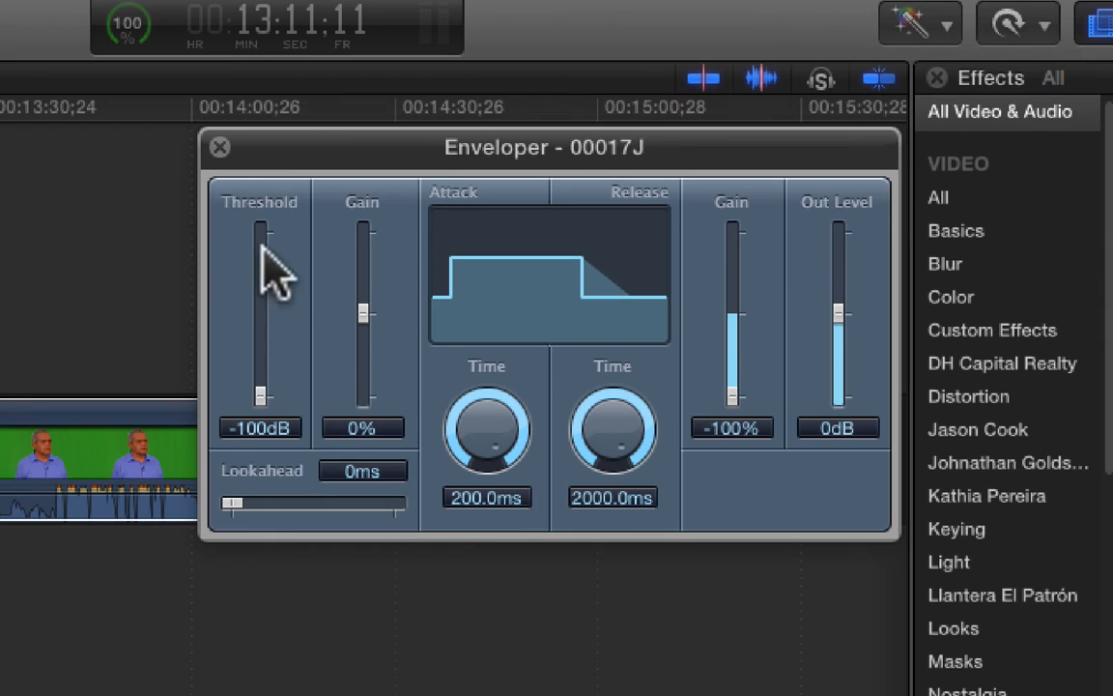
pyautogui.moveTo(483, 444)
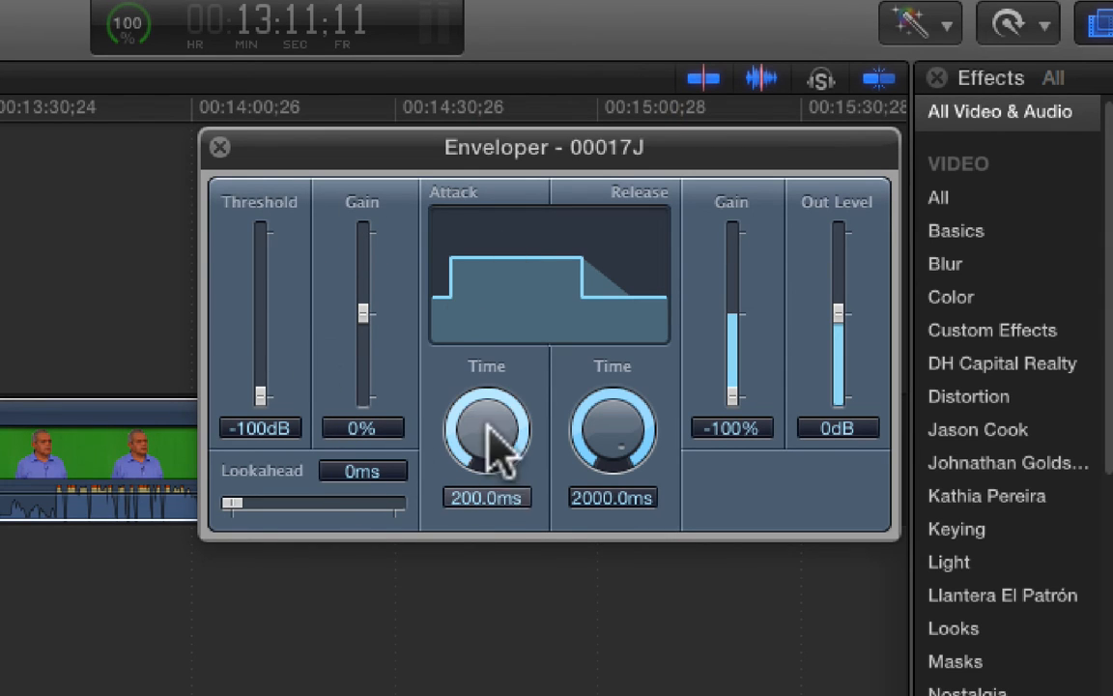
pyautogui.moveTo(950, 348)
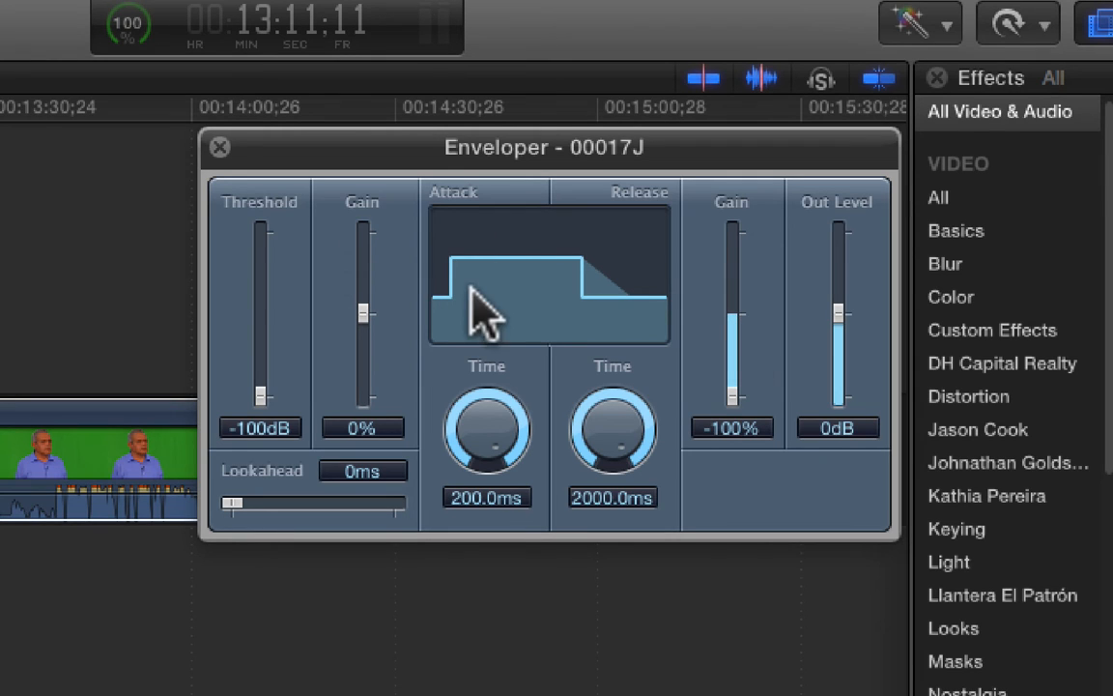
pyautogui.moveTo(661, 241)
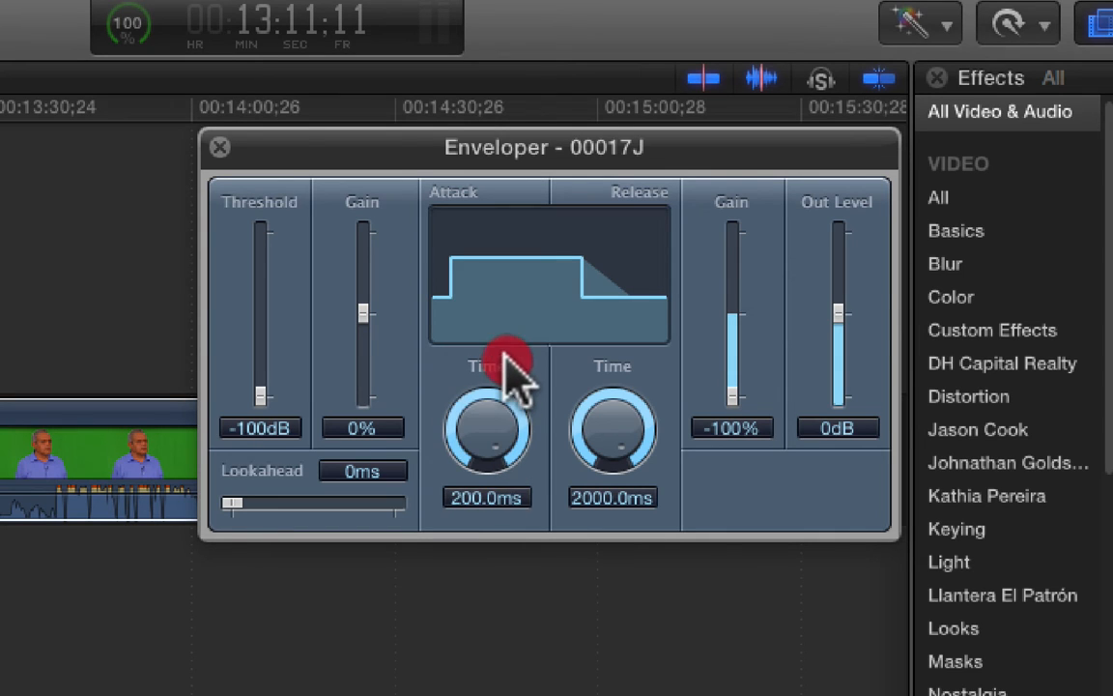
pyautogui.moveTo(544, 242)
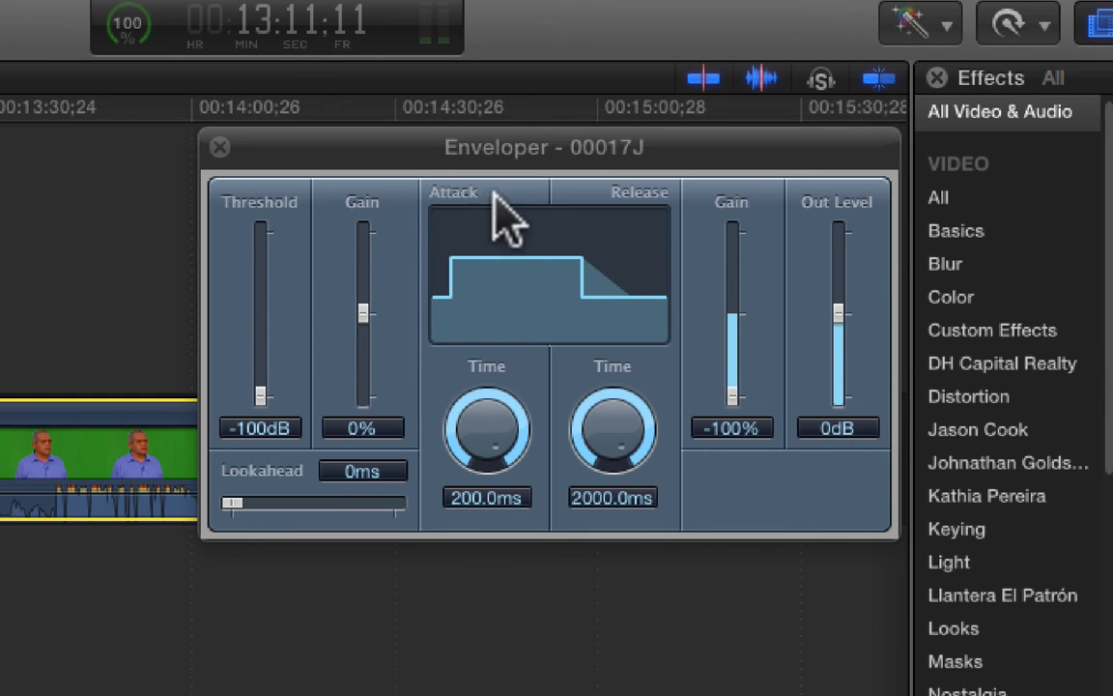
pyautogui.moveTo(522, 313)
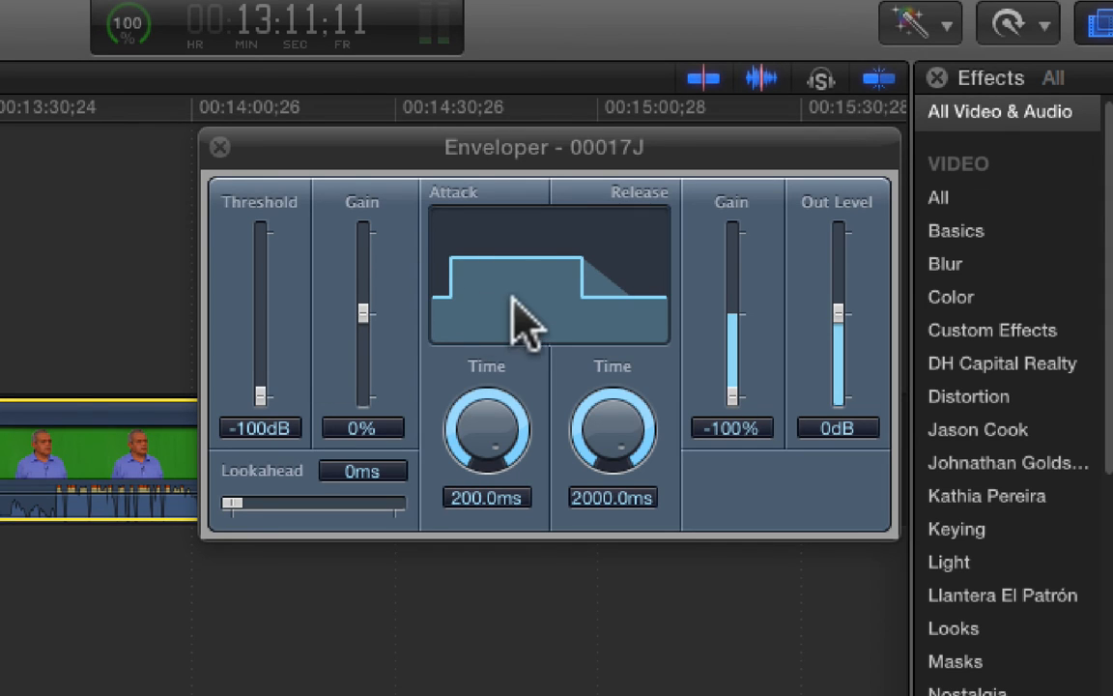
pyautogui.moveTo(506, 305)
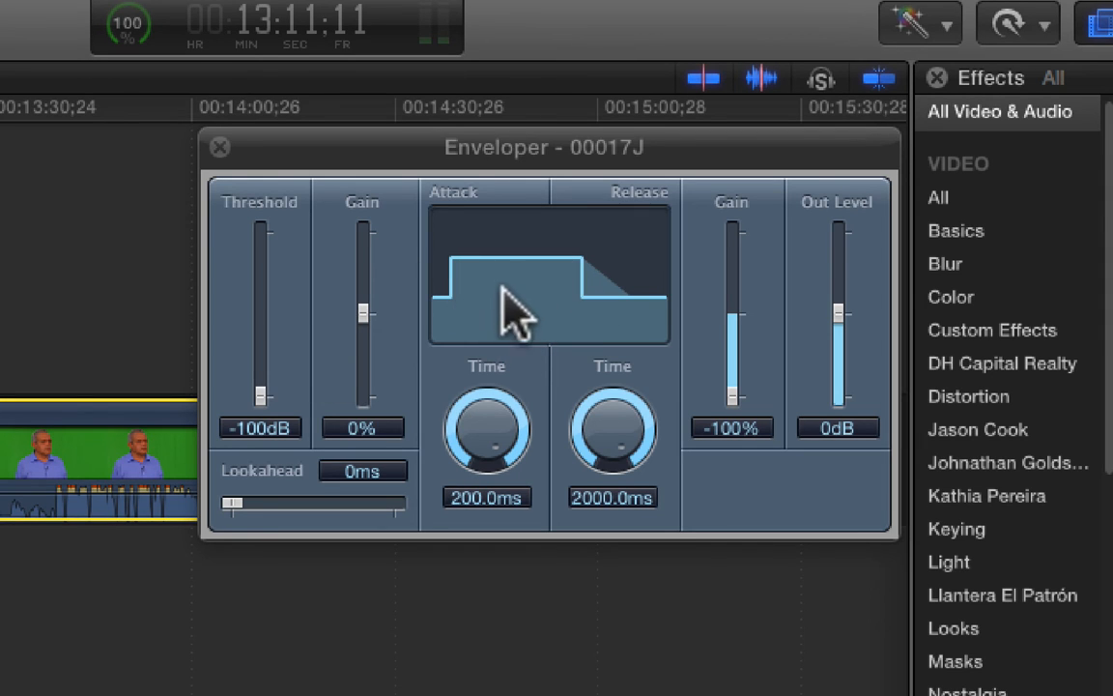
pyautogui.moveTo(487, 290)
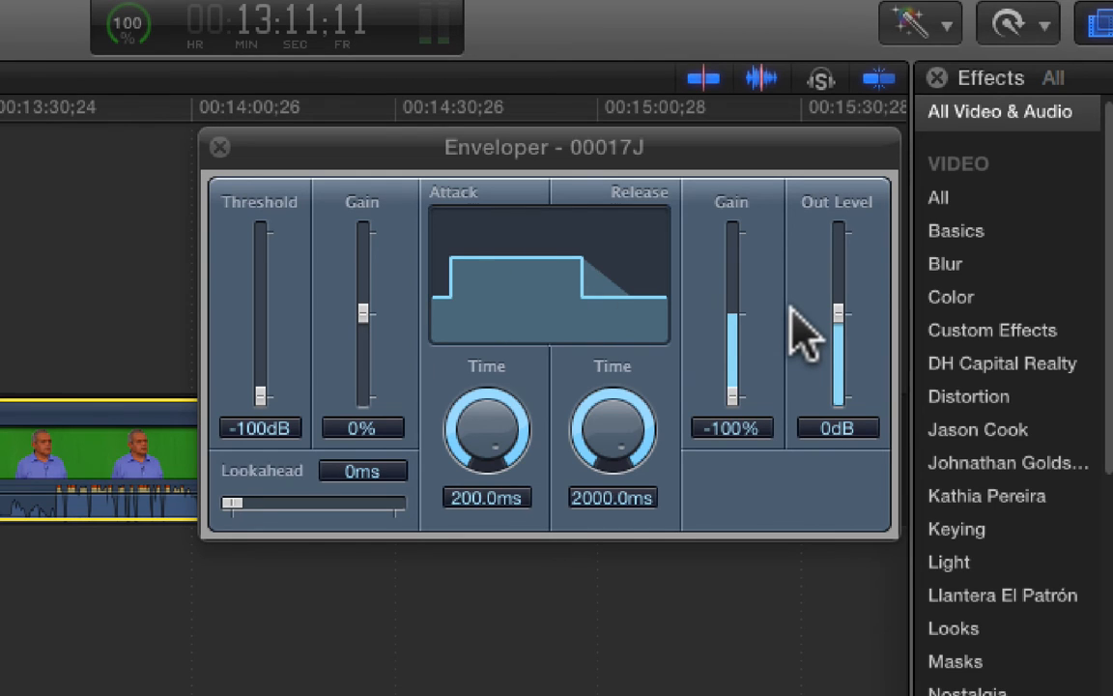
pyautogui.moveTo(259, 413)
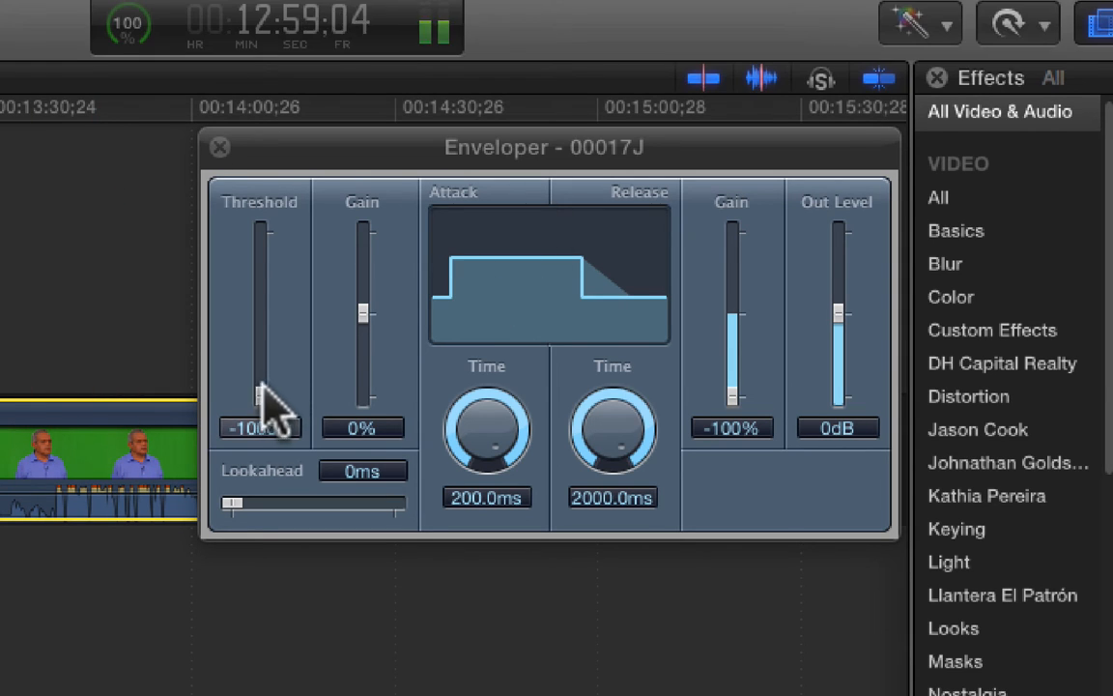
# Audition thresholds from 0 dB down, leaving the Enveloper threshold low near -70 dB.
pyautogui.moveTo(259, 405); pyautogui.dragTo(258, 348)
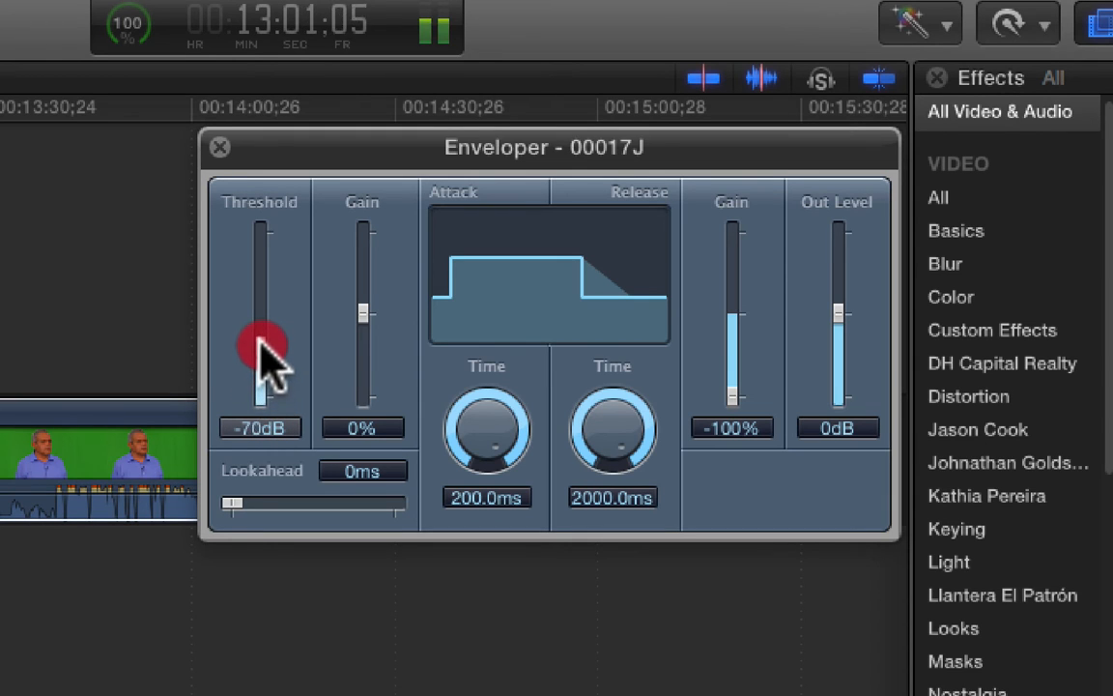
pyautogui.moveTo(261, 348); pyautogui.dragTo(261, 289)
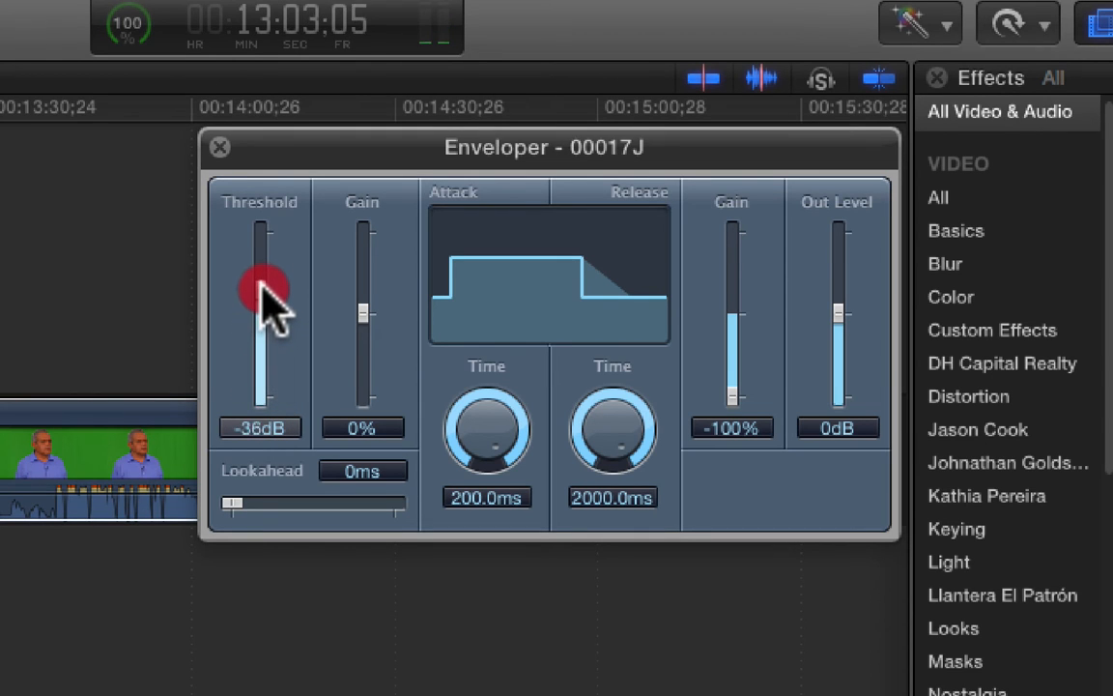
pyautogui.moveTo(261, 290); pyautogui.dragTo(269, 231)
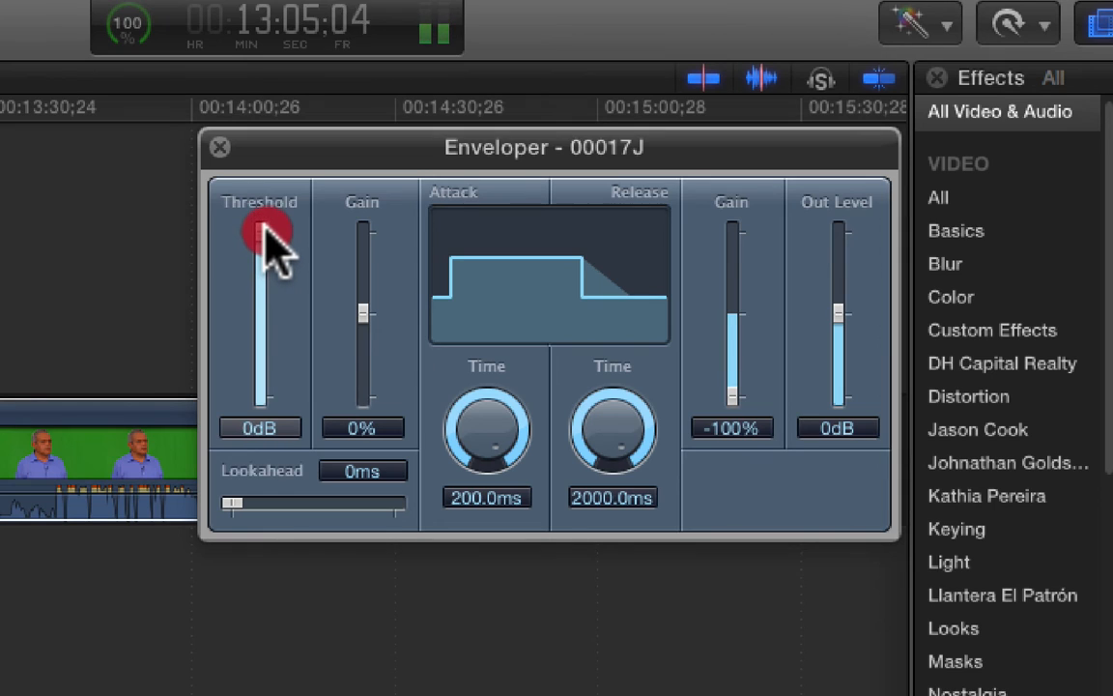
pyautogui.moveTo(260, 232); pyautogui.dragTo(261, 309)
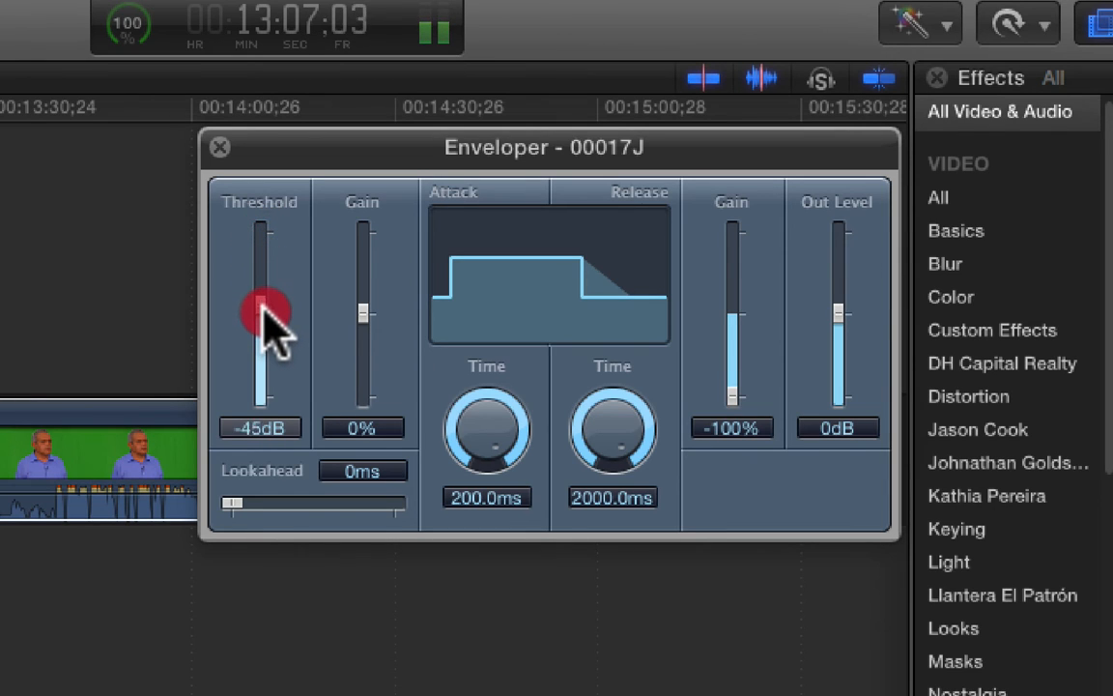
pyautogui.moveTo(263, 309); pyautogui.dragTo(262, 344)
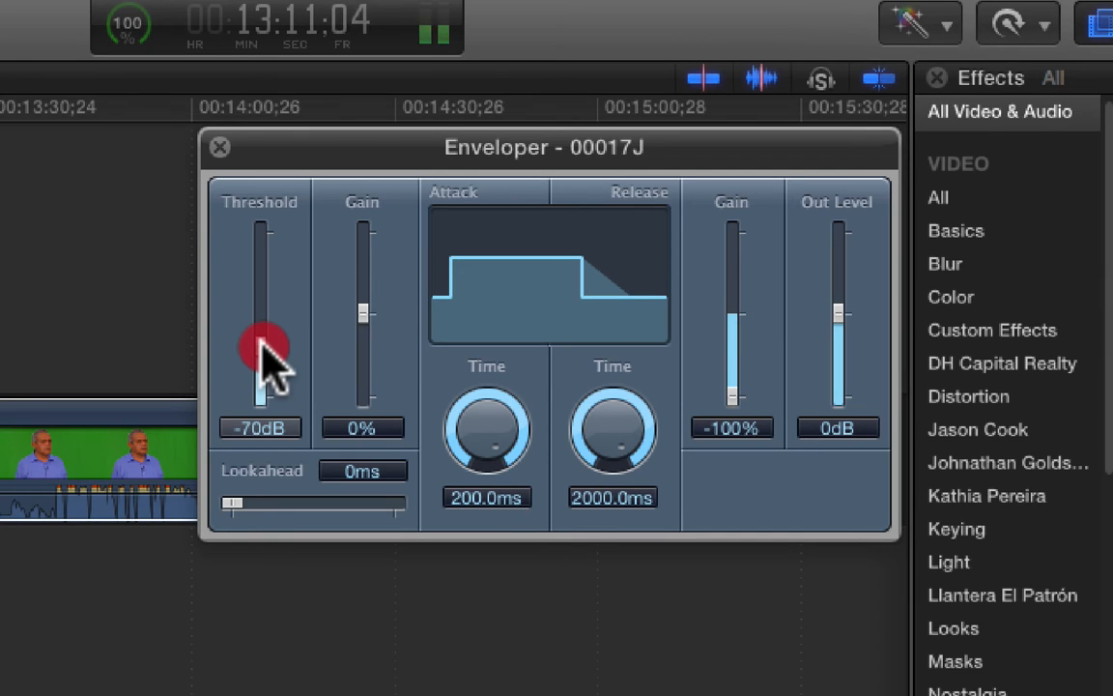
pyautogui.moveTo(262, 348); pyautogui.dragTo(263, 406)
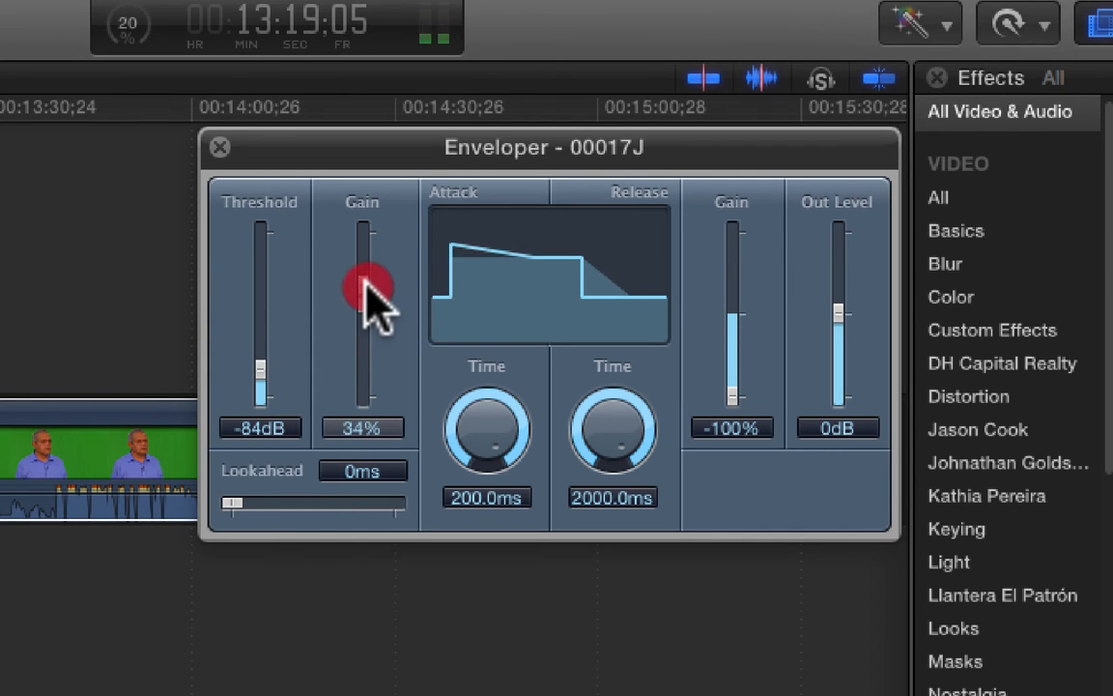
# Audition attack gain boosts up to about 58%, return it to 0%, and drop threshold to -100 dB.
pyautogui.moveTo(363, 280); pyautogui.dragTo(363, 267)
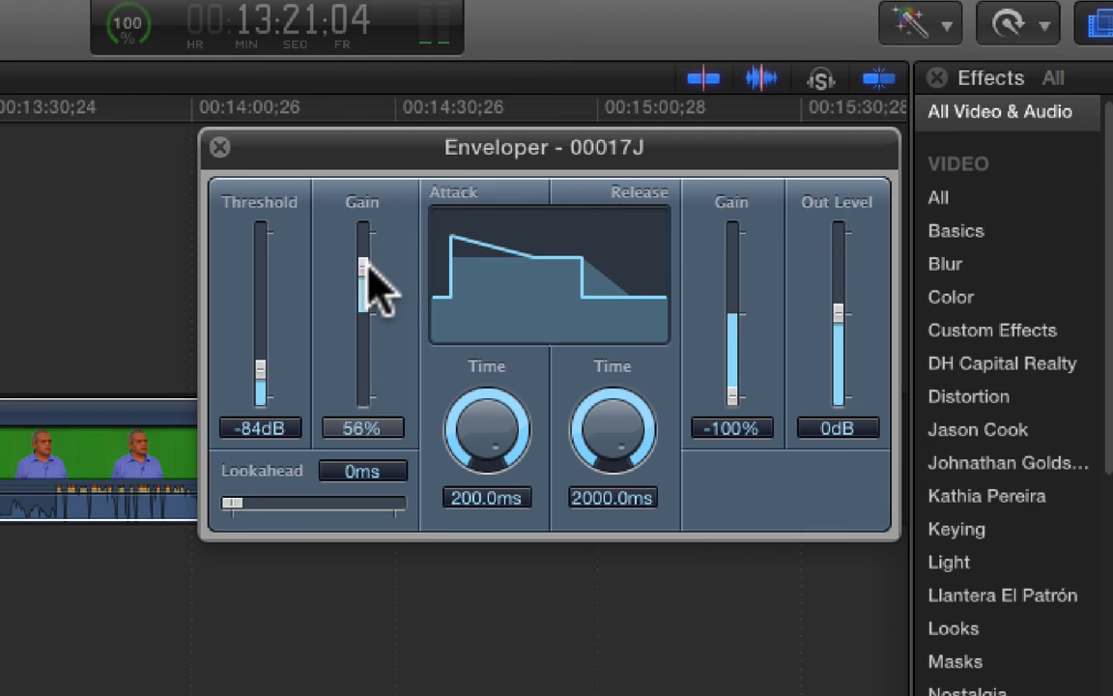
pyautogui.moveTo(363, 261); pyautogui.dragTo(363, 306)
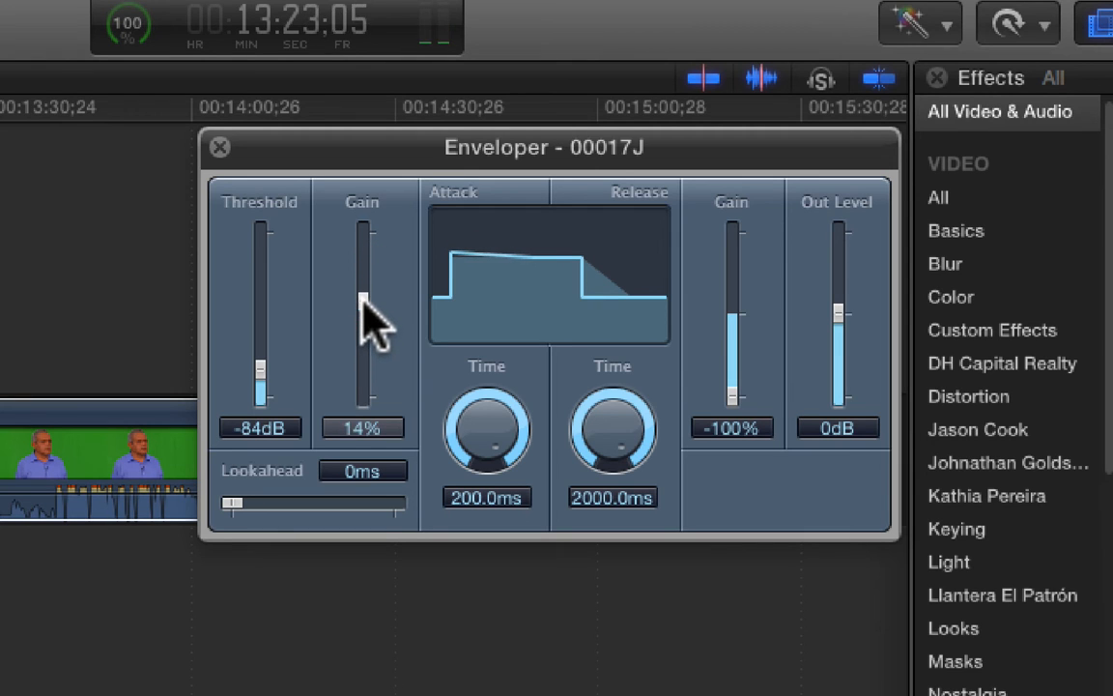
pyautogui.moveTo(363, 294); pyautogui.dragTo(364, 280)
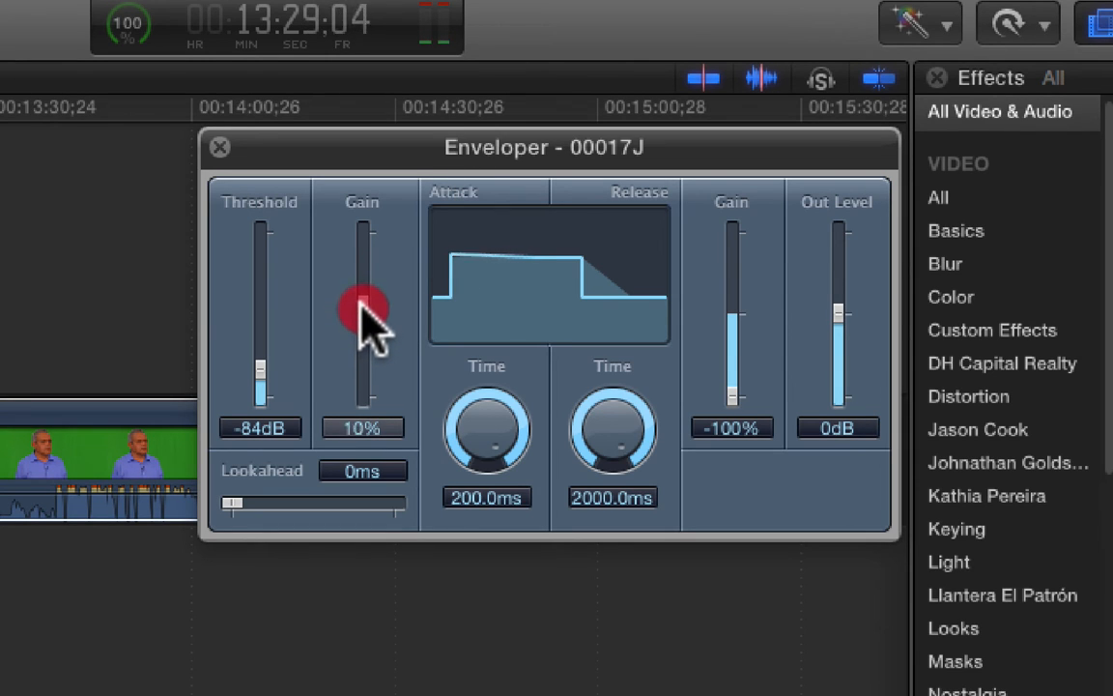
pyautogui.moveTo(363, 309); pyautogui.dragTo(364, 377)
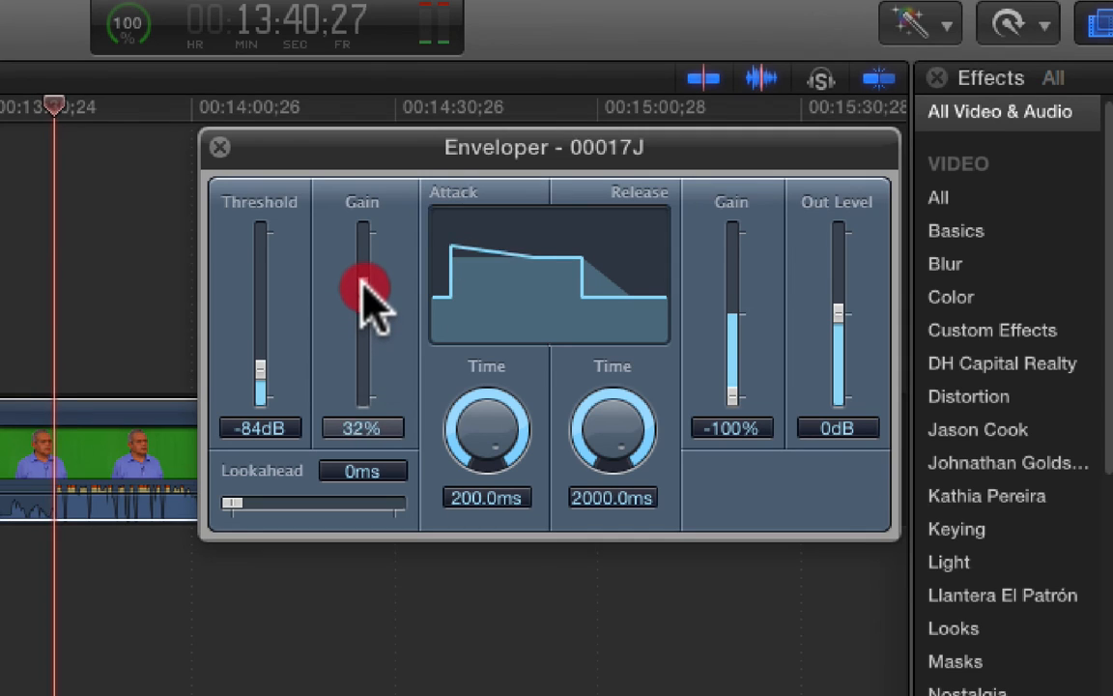
pyautogui.moveTo(363, 289); pyautogui.dragTo(363, 251)
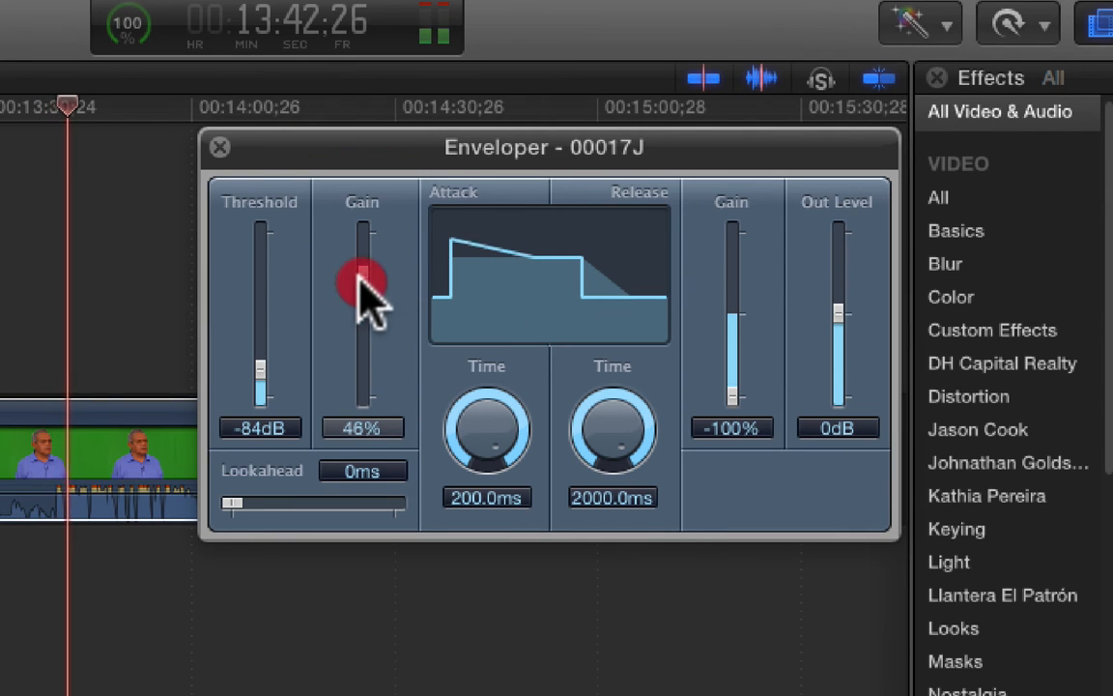
pyautogui.moveTo(364, 281); pyautogui.dragTo(363, 382)
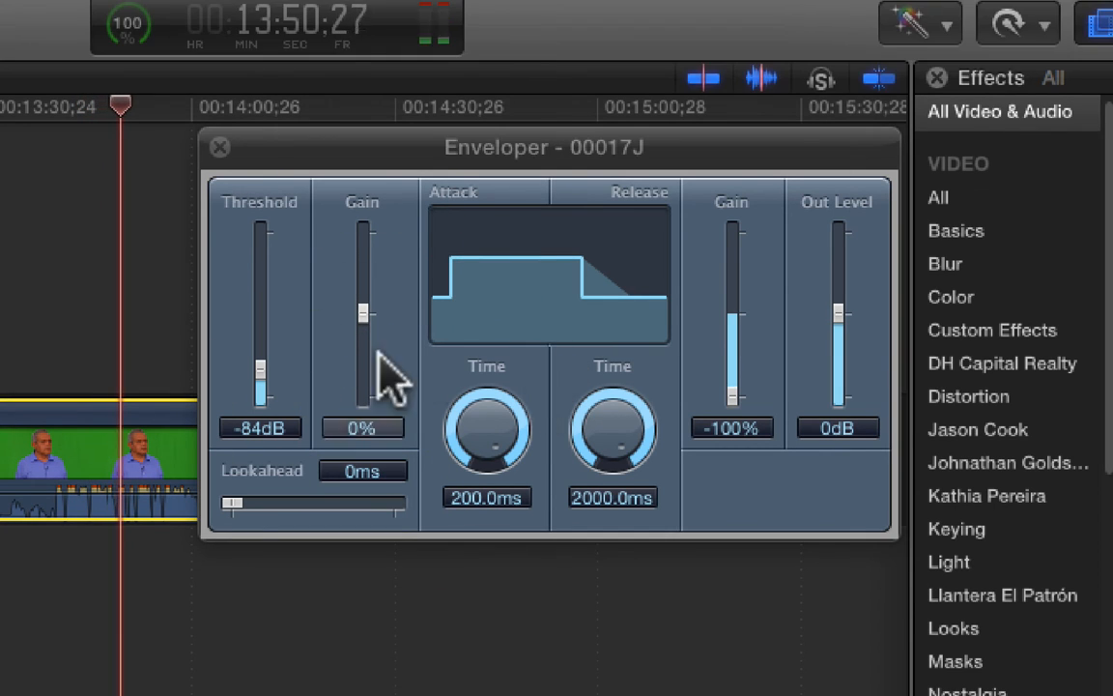
pyautogui.moveTo(259, 371); pyautogui.dragTo(259, 396)
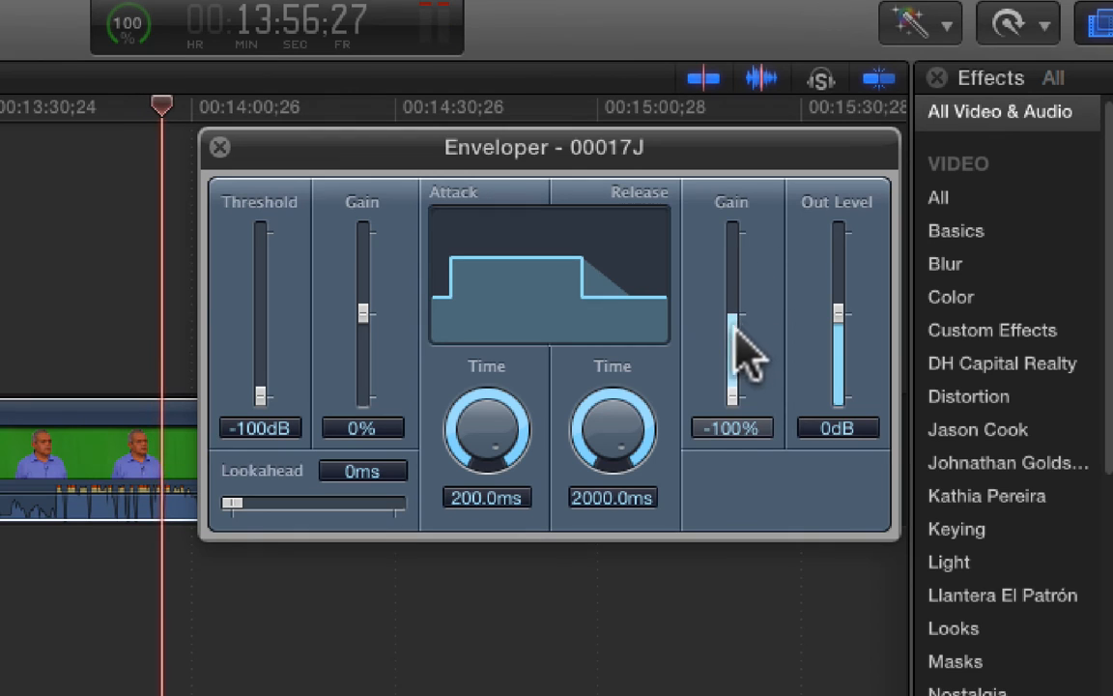
pyautogui.moveTo(731, 396); pyautogui.dragTo(731, 358)
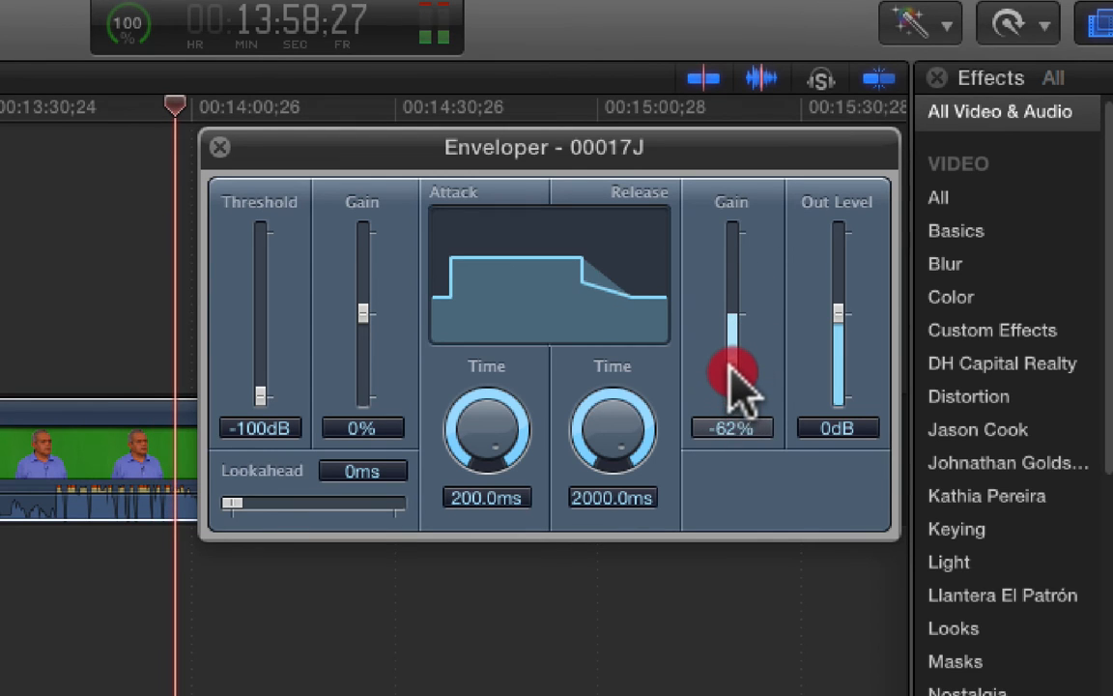
pyautogui.moveTo(730, 371); pyautogui.dragTo(730, 294)
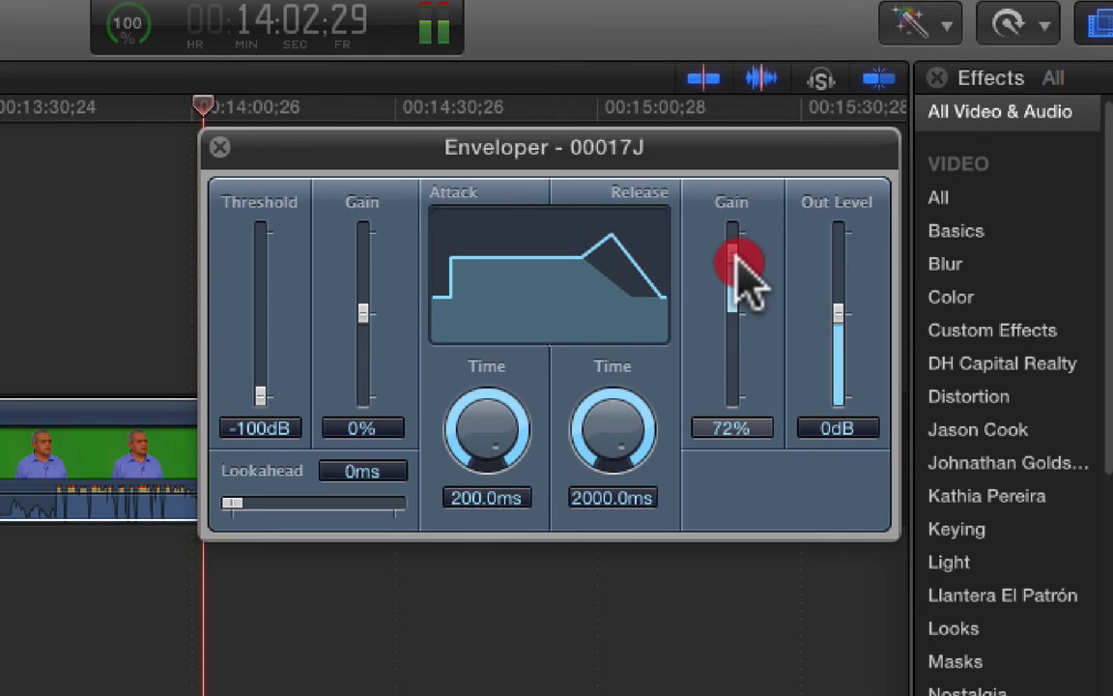
pyautogui.moveTo(738, 261); pyautogui.dragTo(738, 306)
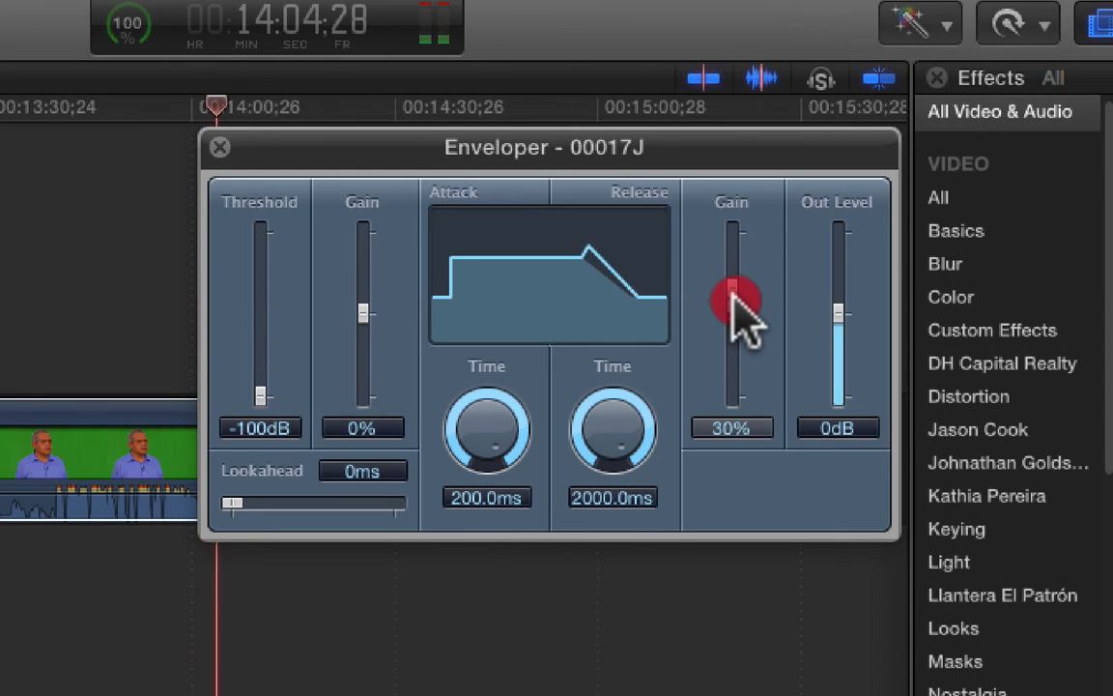
pyautogui.moveTo(738, 294); pyautogui.dragTo(730, 255)
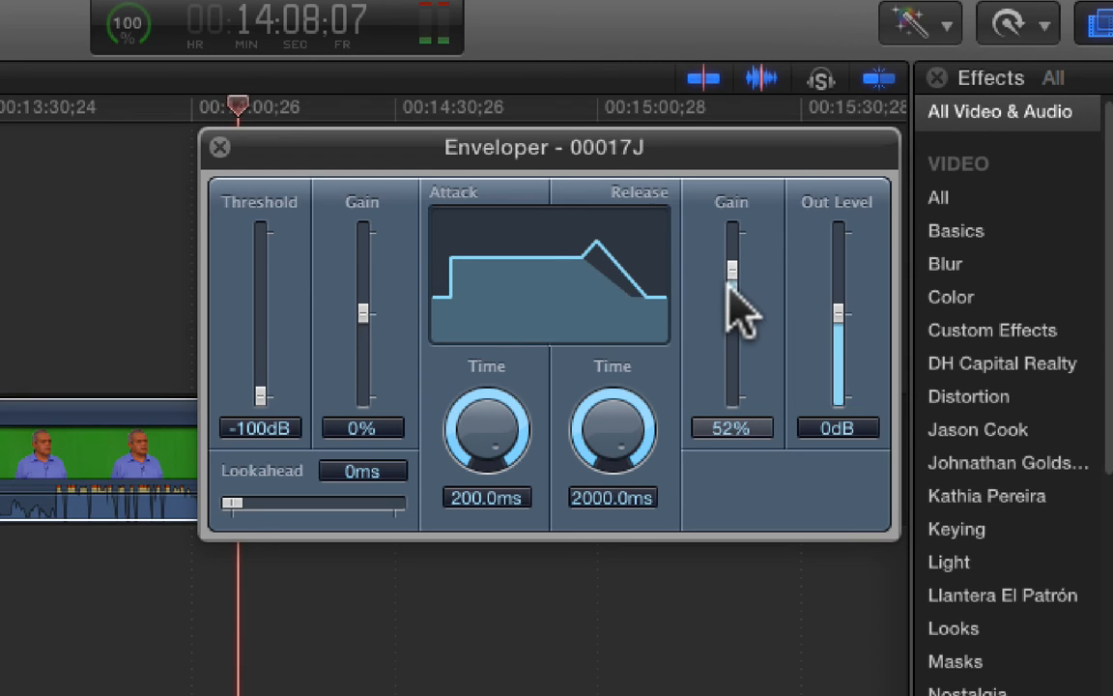
pyautogui.moveTo(732, 261); pyautogui.dragTo(732, 415)
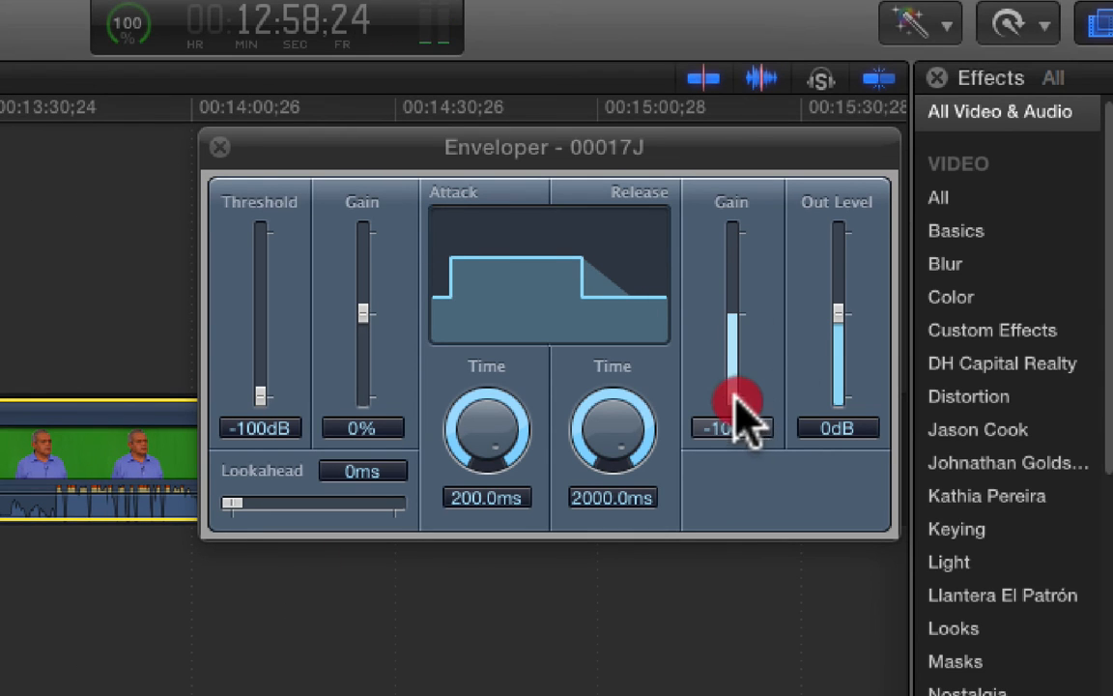
pyautogui.moveTo(734, 400); pyautogui.dragTo(735, 271)
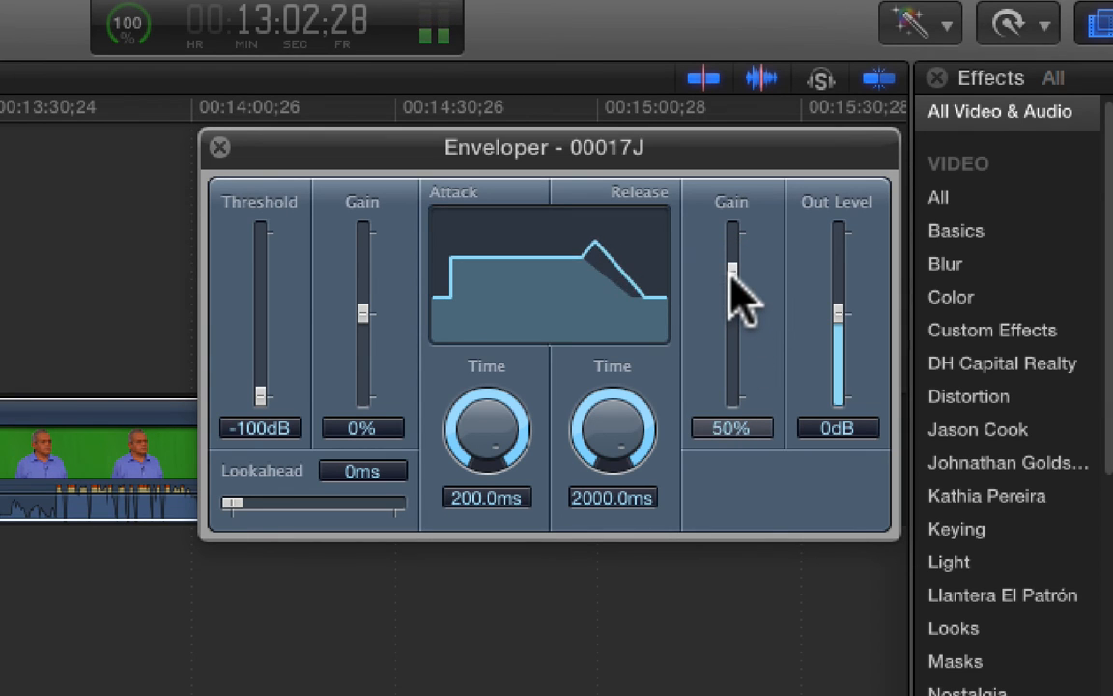
pyautogui.moveTo(732, 270); pyautogui.dragTo(733, 396)
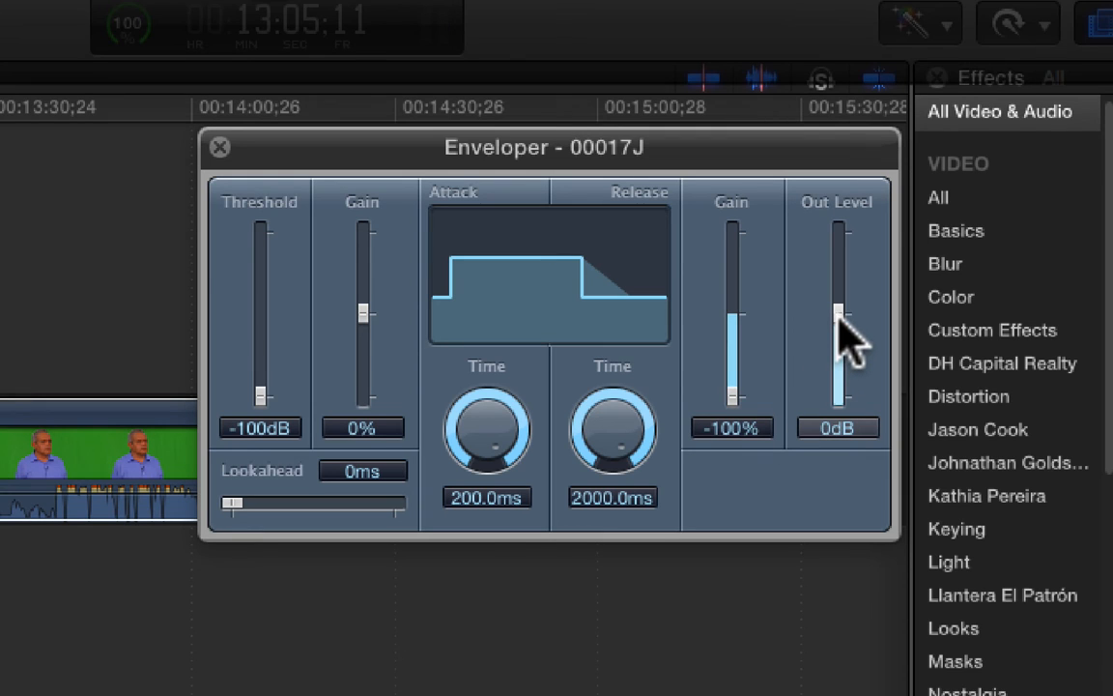
# Try output levels down to about -7 dB, then restore the Enveloper output to 0 dB.
pyautogui.moveTo(839, 309); pyautogui.dragTo(838, 270)
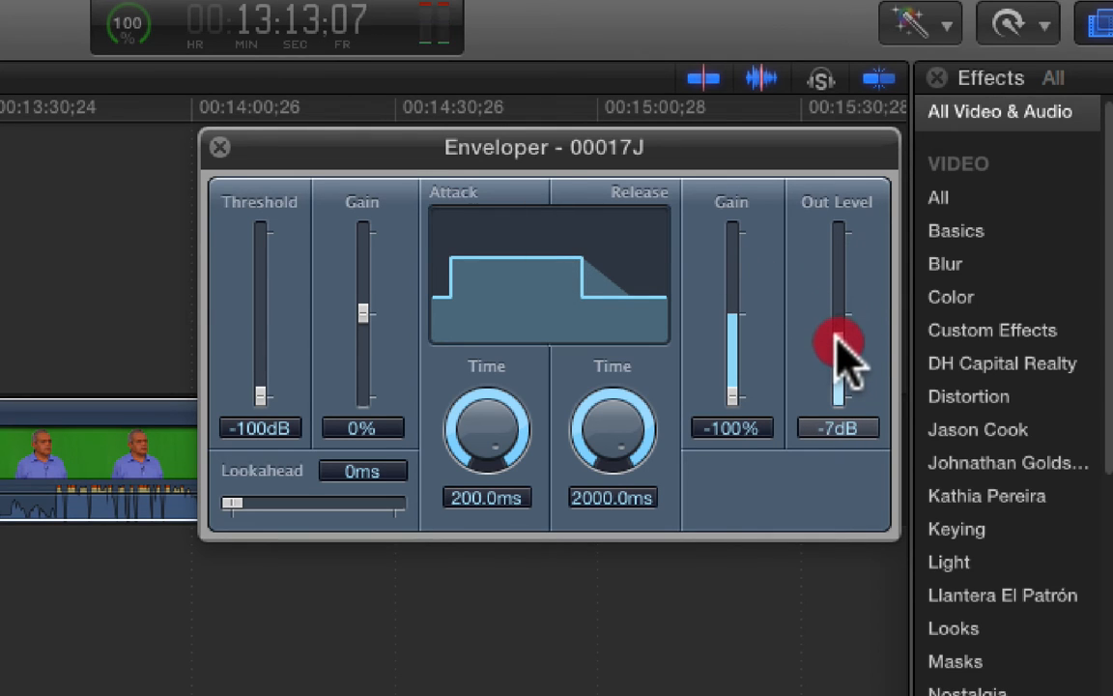
pyautogui.moveTo(839, 343); pyautogui.dragTo(838, 319)
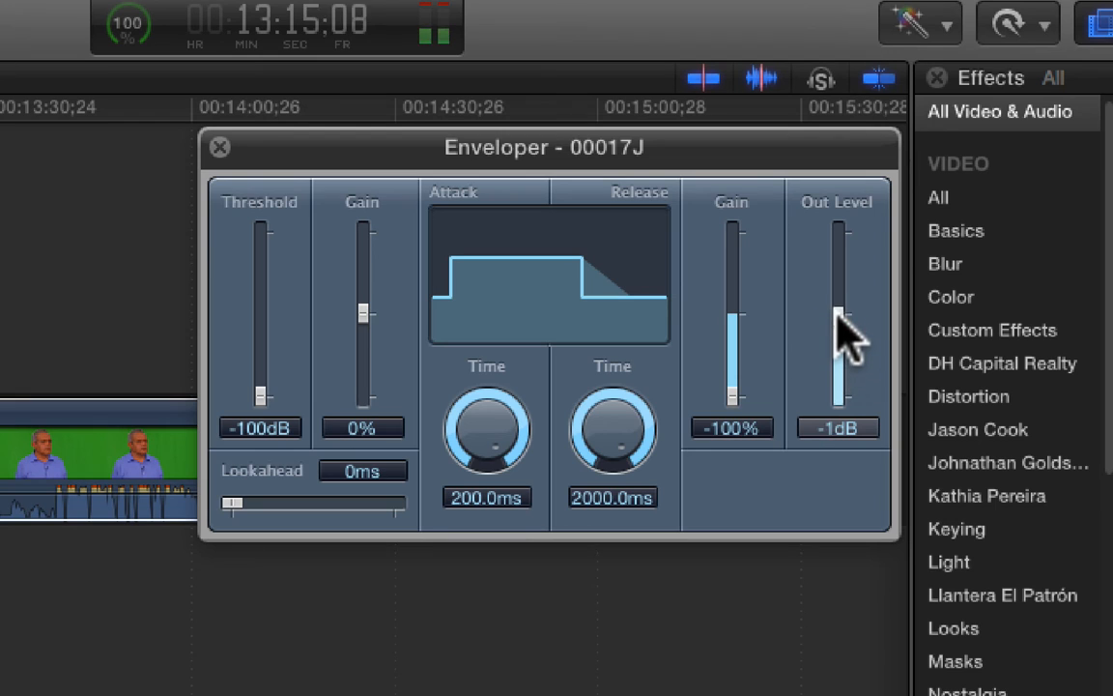
pyautogui.moveTo(839, 333); pyautogui.dragTo(839, 309)
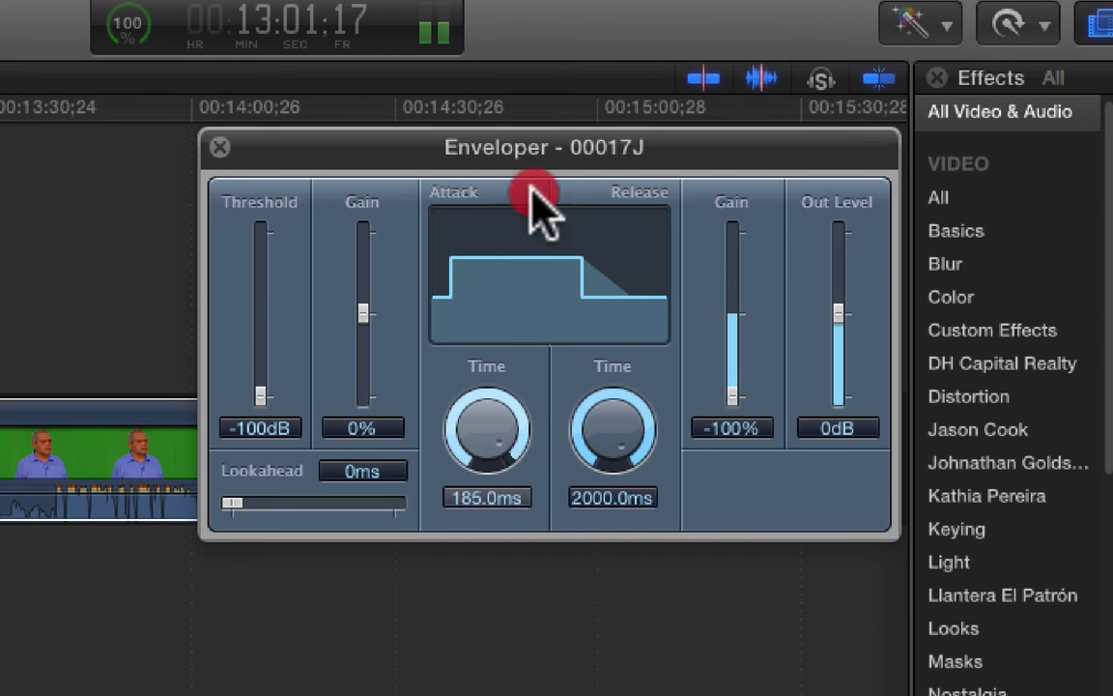
# Set attack time to 200 ms and shorten release time from 2000 ms to 1300 ms.
pyautogui.moveTo(487, 429); pyautogui.dragTo(487, 448)
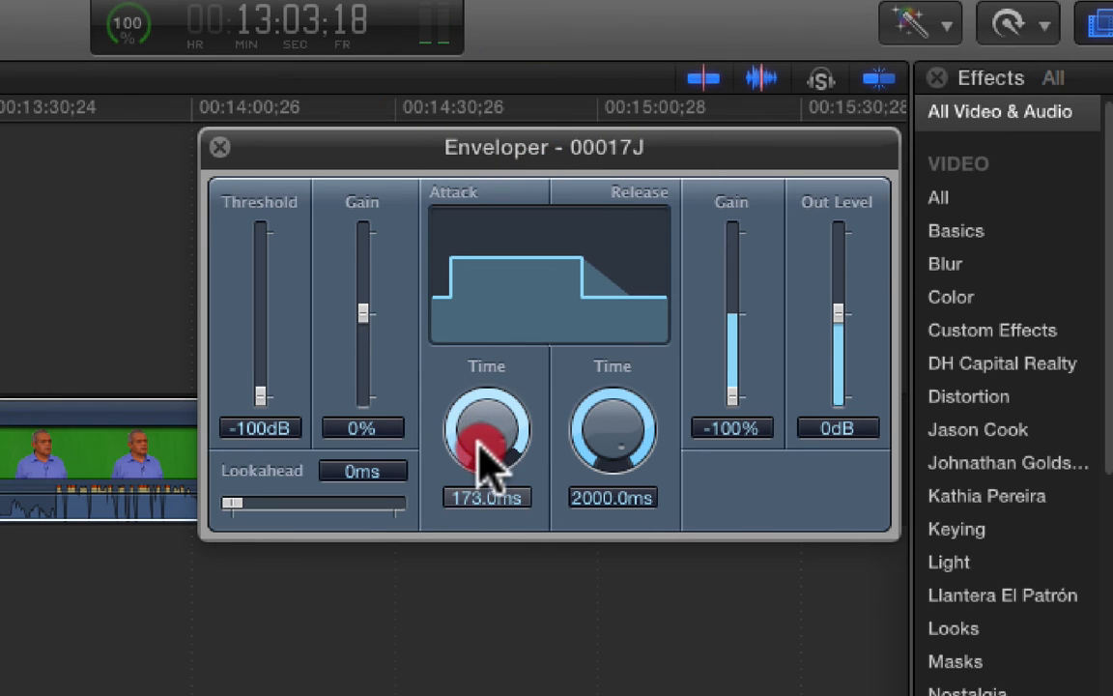
pyautogui.moveTo(487, 429); pyautogui.dragTo(487, 454)
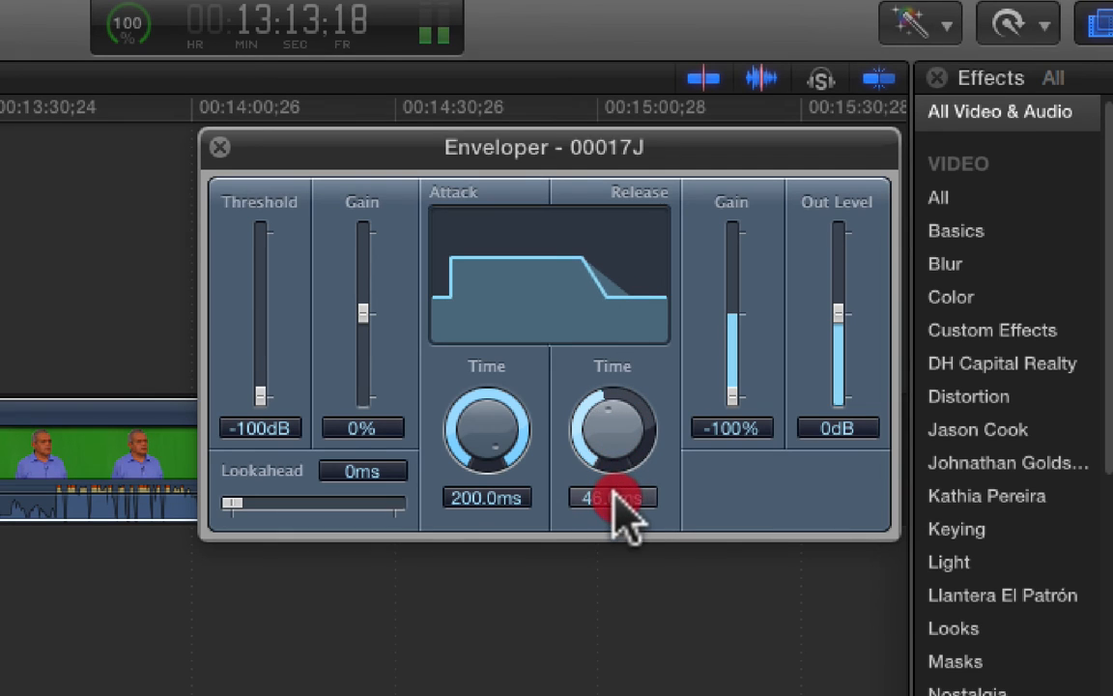
pyautogui.moveTo(612, 429); pyautogui.dragTo(622, 614)
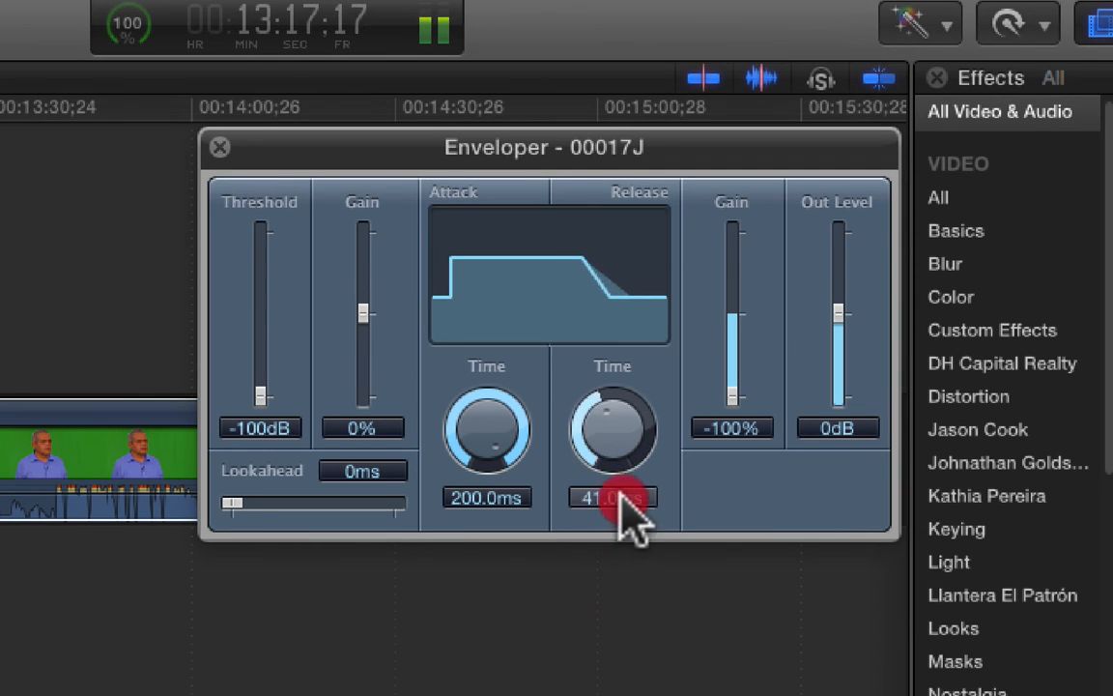
pyautogui.moveTo(612, 496); pyautogui.dragTo(628, 416)
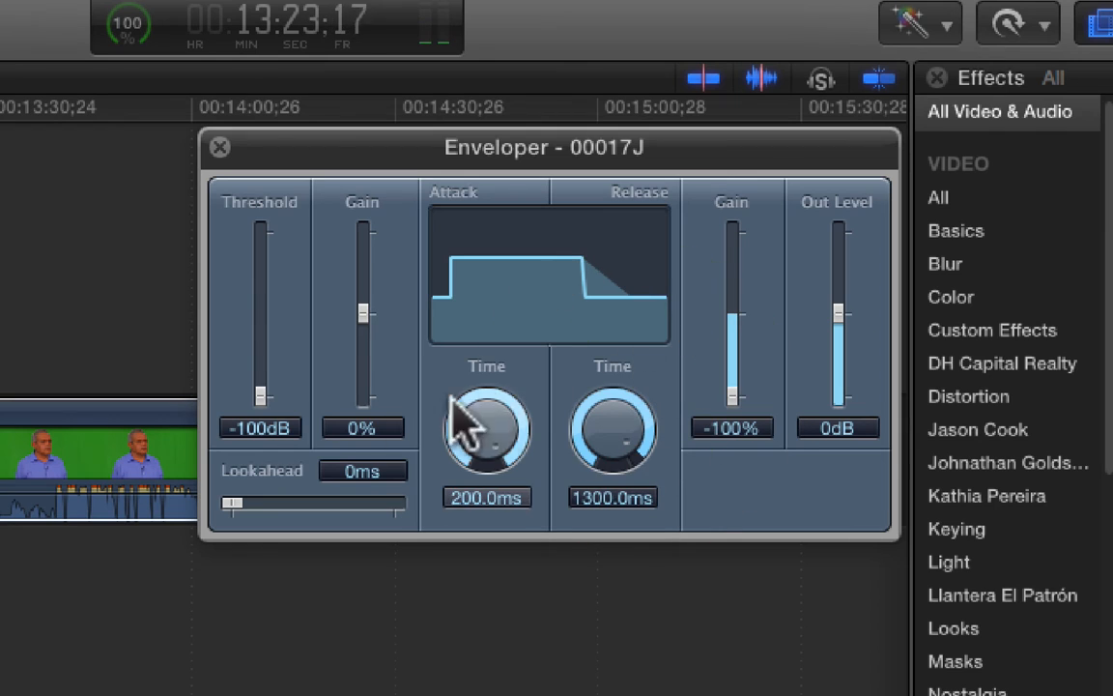
# Try lookahead values up to about 33 ms, settling the Enveloper lookahead at 14 ms.
pyautogui.moveTo(228, 502); pyautogui.dragTo(253, 502)
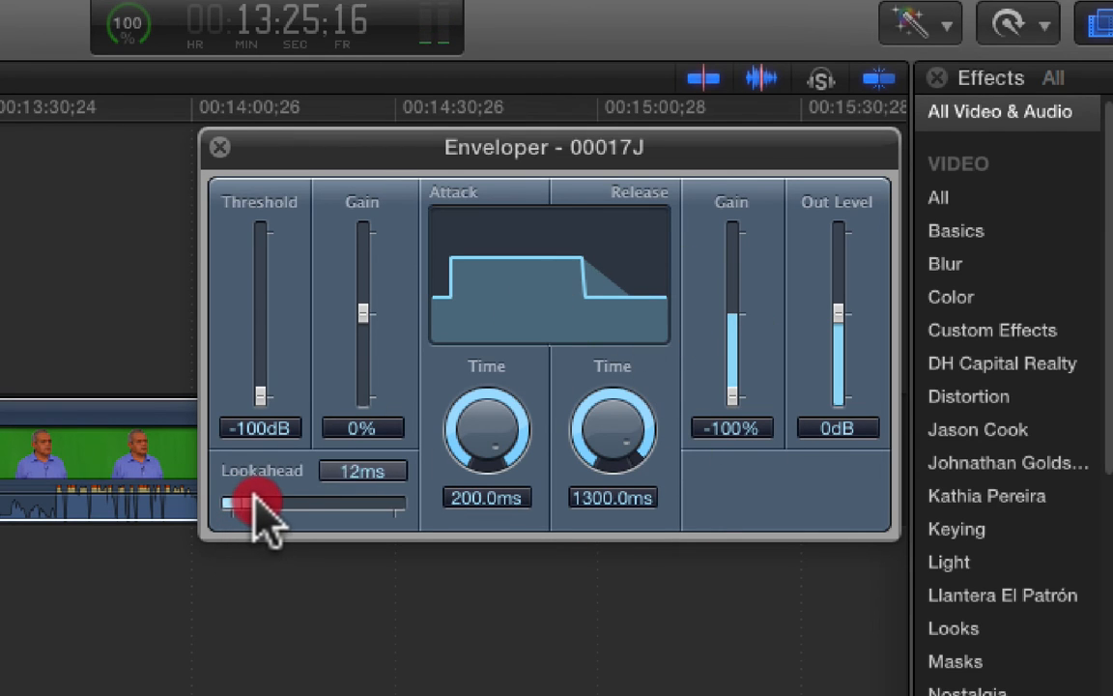
pyautogui.moveTo(228, 502); pyautogui.dragTo(280, 503)
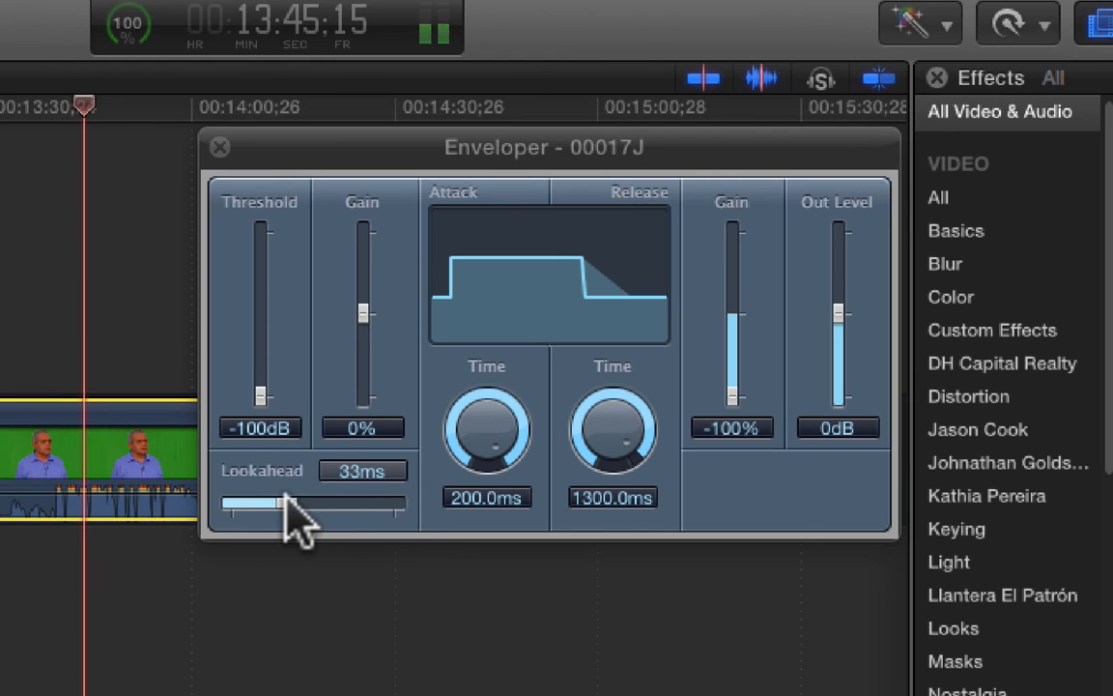
pyautogui.moveTo(286, 502); pyautogui.dragTo(247, 503)
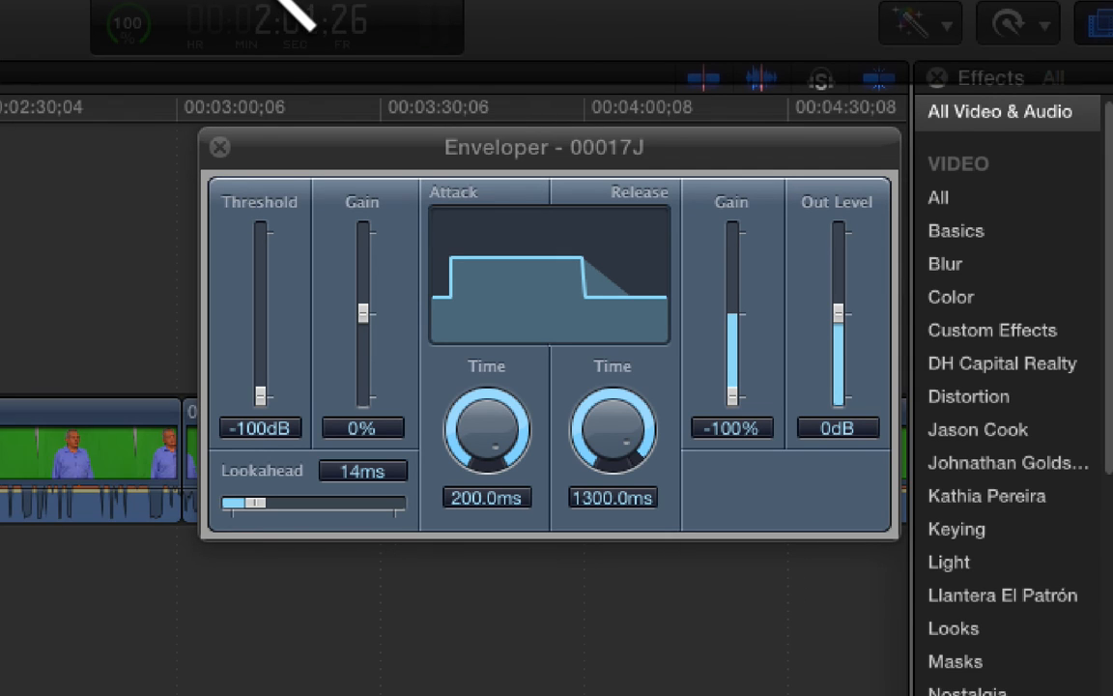
pyautogui.click(66, 107)
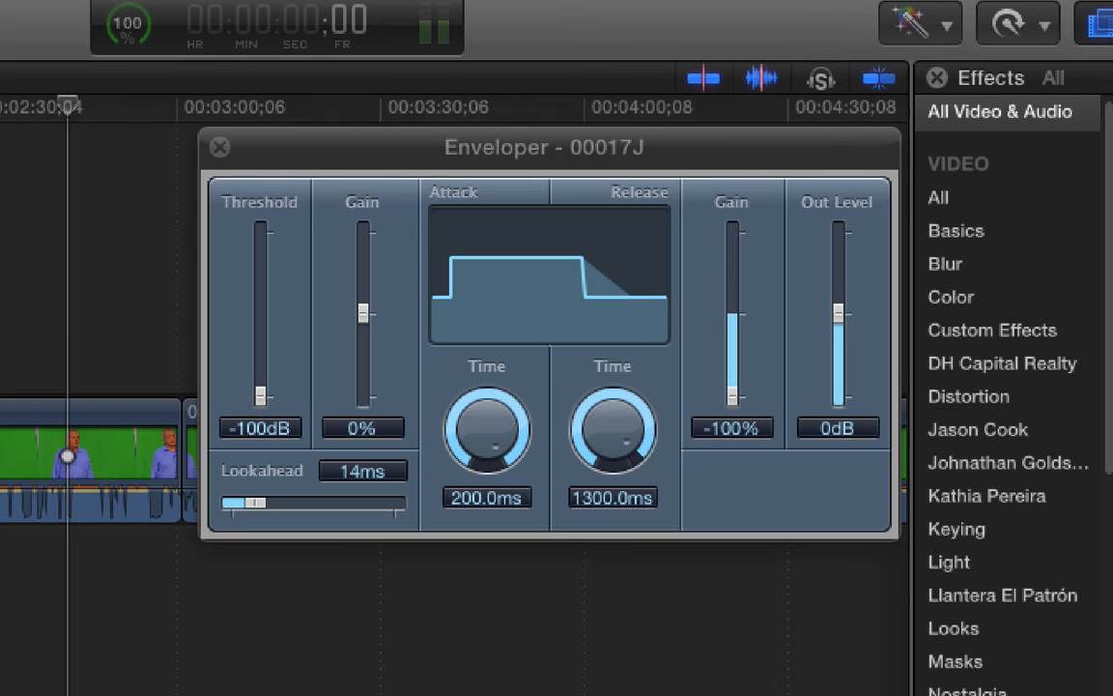
pyautogui.moveTo(719, 39)
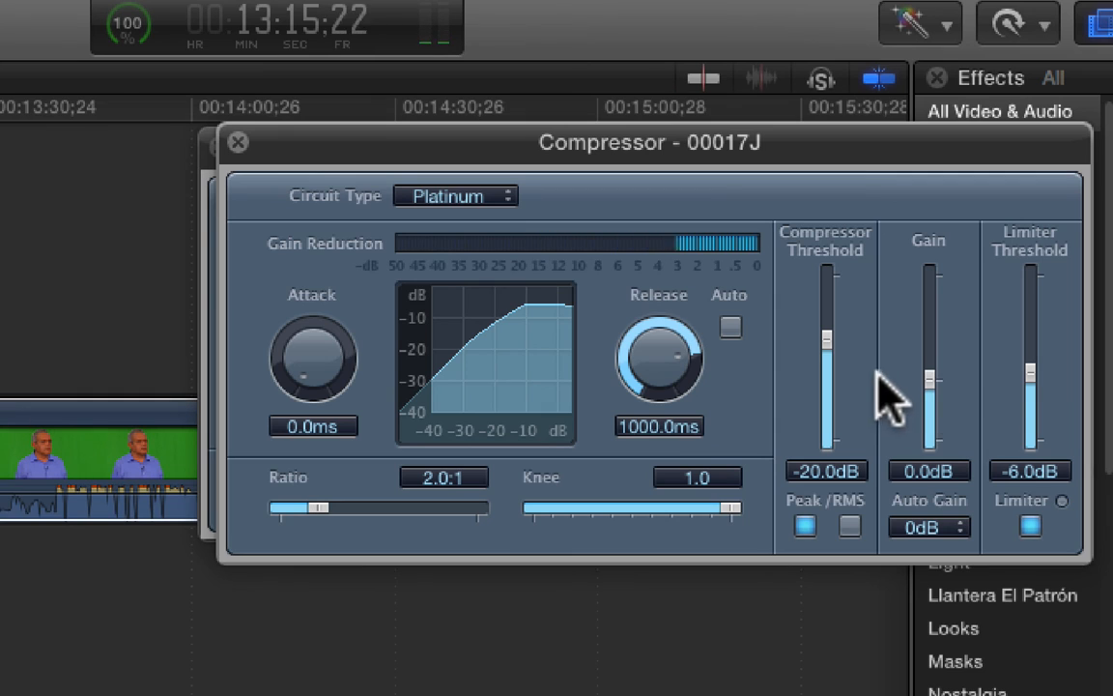
# Raise the Compressor's limiter threshold to -5.1 dB.
pyautogui.moveTo(1030, 367); pyautogui.dragTo(1029, 338)
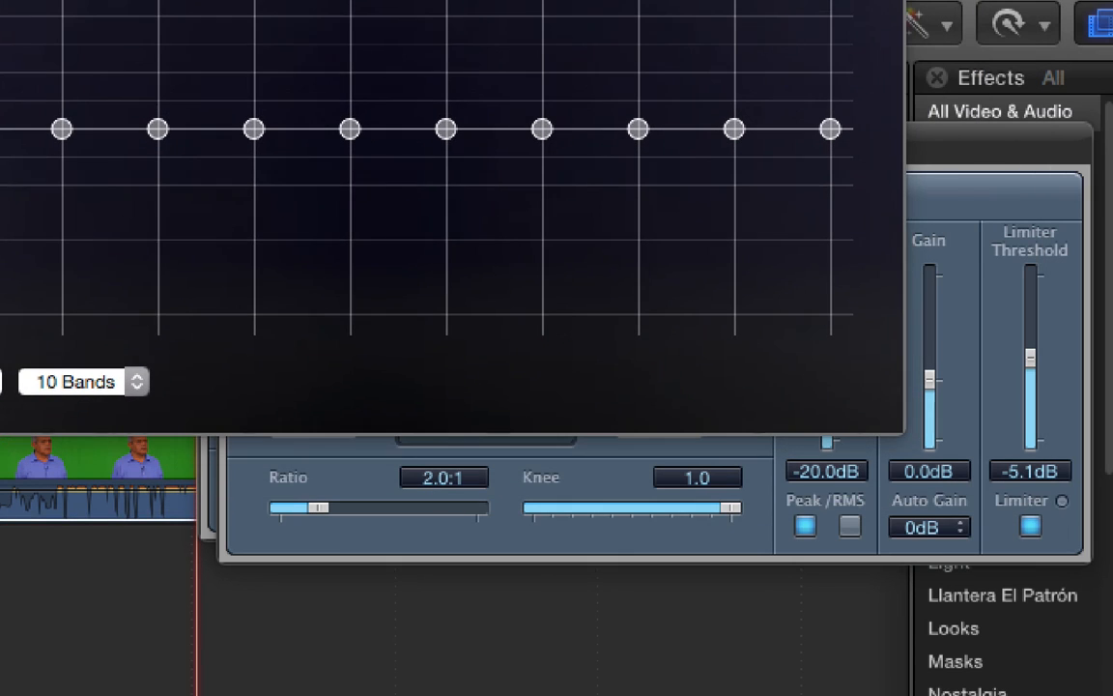
# Pull the Graphic Equalizer's mid bands down, cutting the 4 kHz band to -3 dB.
pyautogui.click(442, 128)
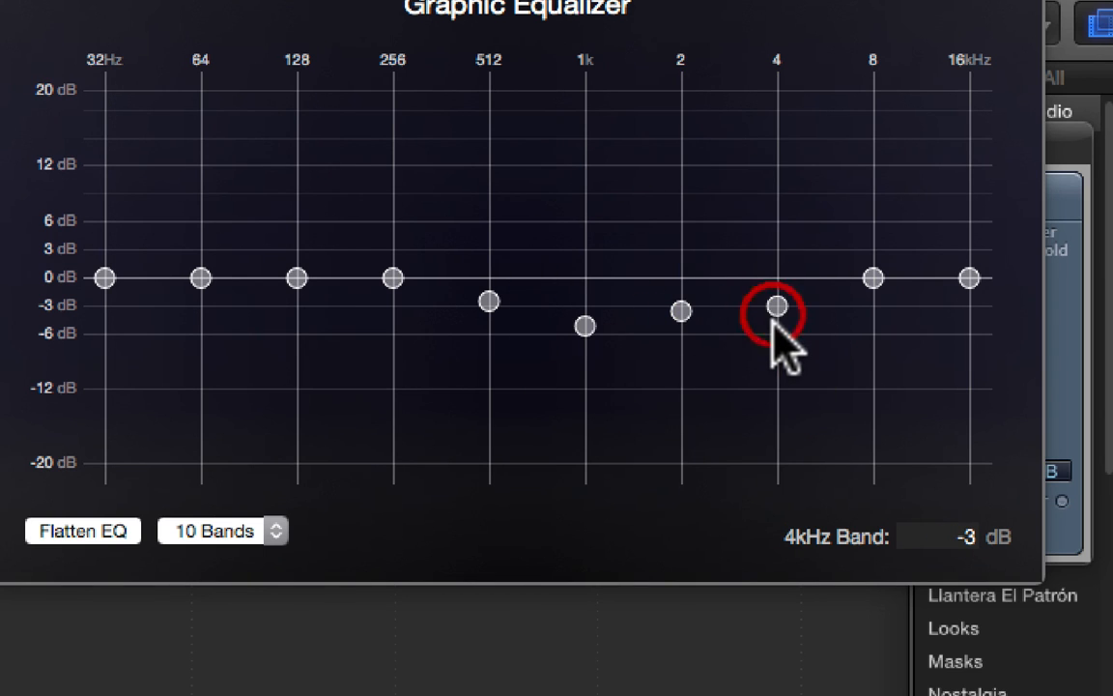
pyautogui.moveTo(680, 309); pyautogui.dragTo(680, 320)
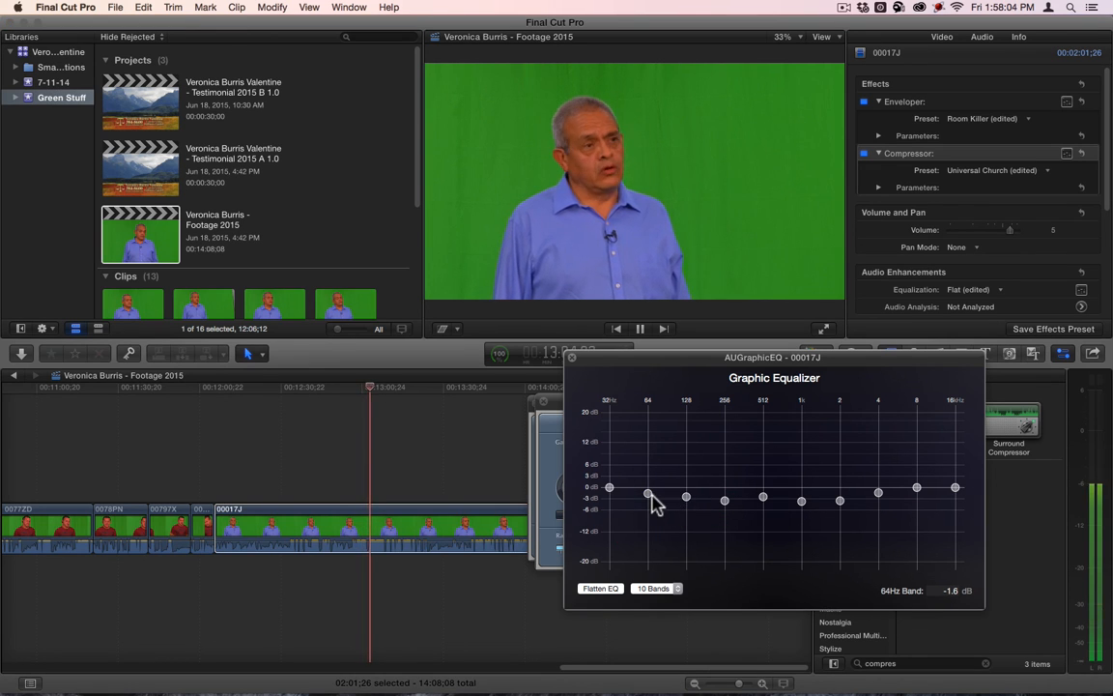
# Deepen the midrange cut: 2 kHz near -6 dB and 1 kHz down to -12 dB.
pyautogui.moveTo(647, 494); pyautogui.dragTo(647, 498)
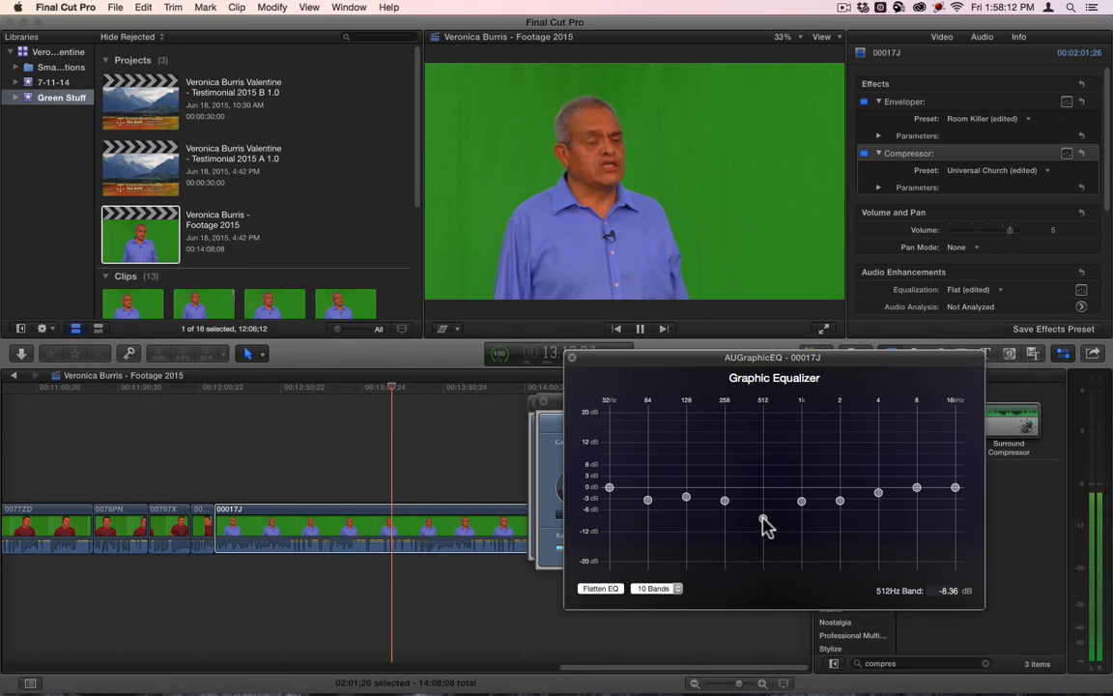
pyautogui.moveTo(839, 487); pyautogui.dragTo(838, 521)
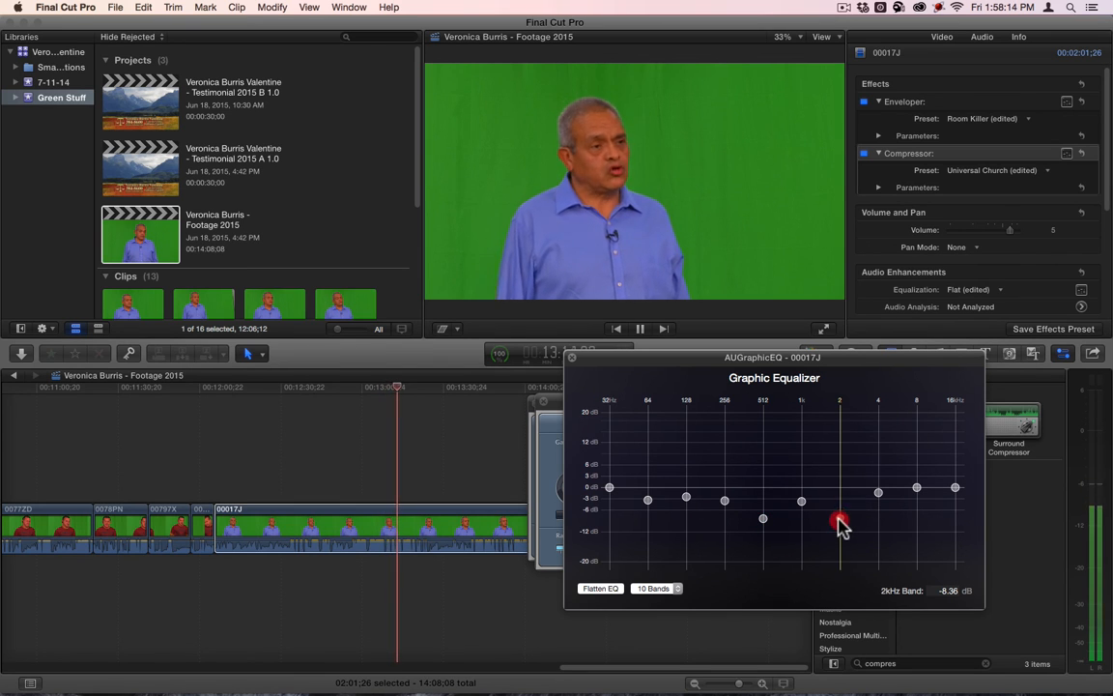
pyautogui.moveTo(839, 525); pyautogui.dragTo(838, 499)
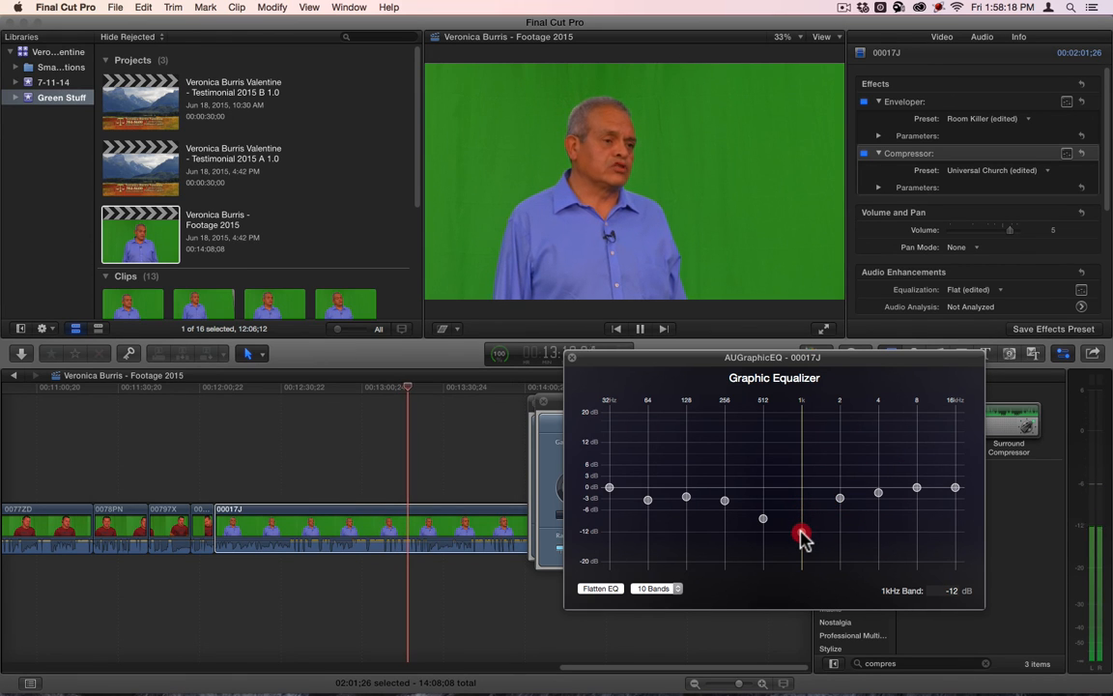
pyautogui.moveTo(800, 532); pyautogui.dragTo(800, 526)
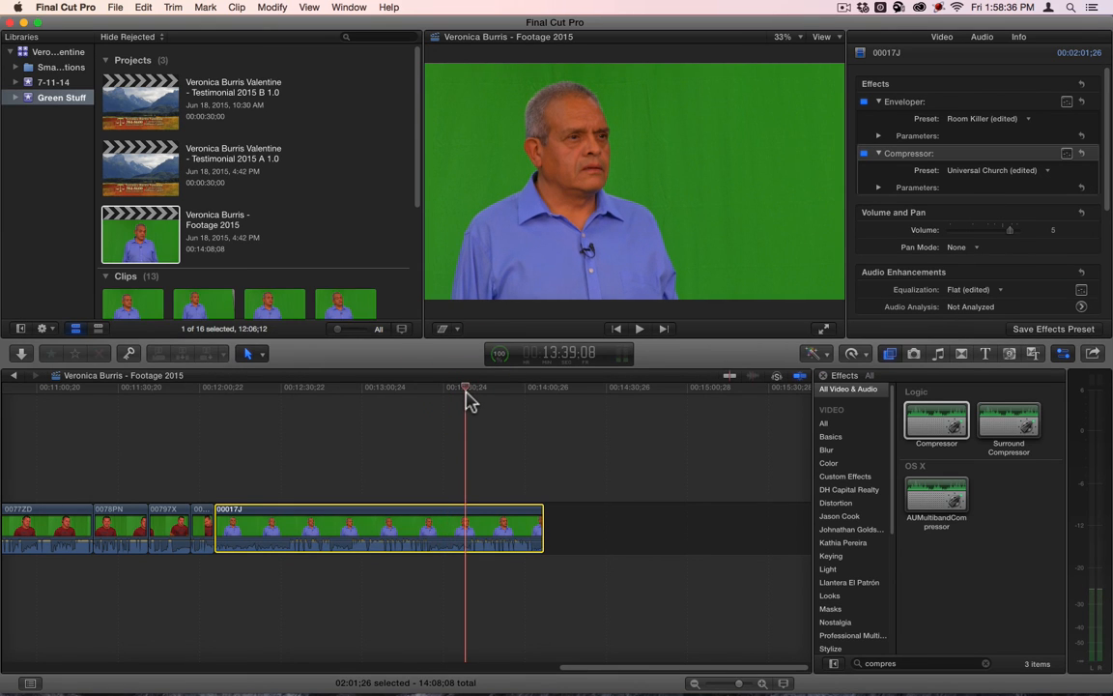
pyautogui.moveTo(1003, 661)
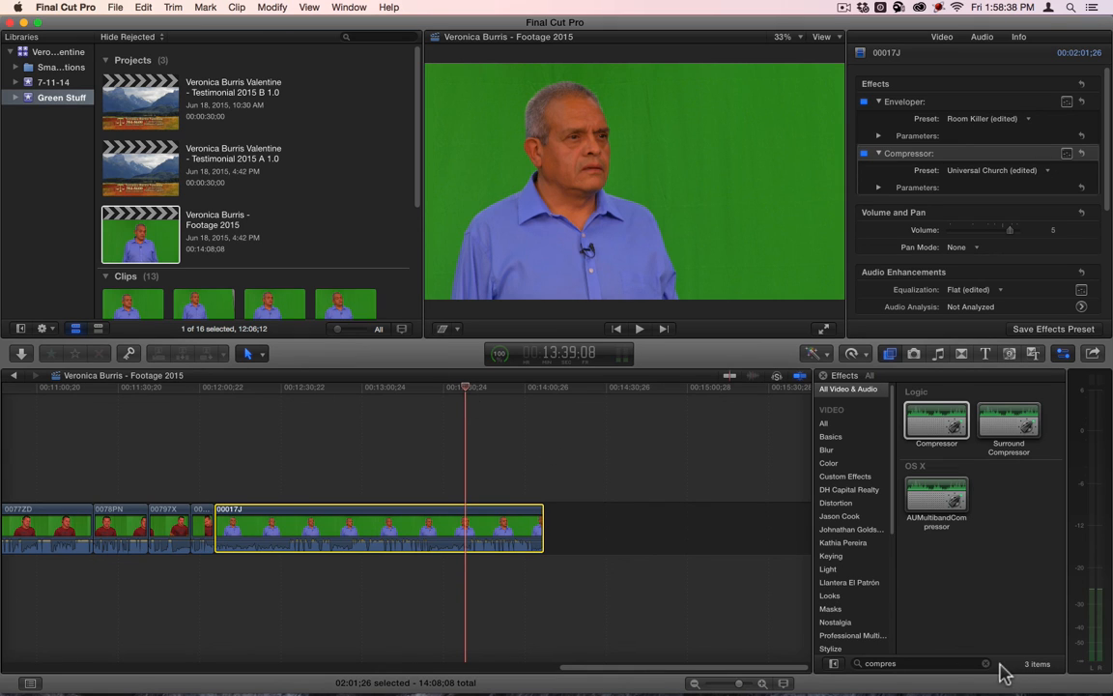
# Clear the Effects browser search so all 290 video effects are listed again.
pyautogui.click(982, 665)
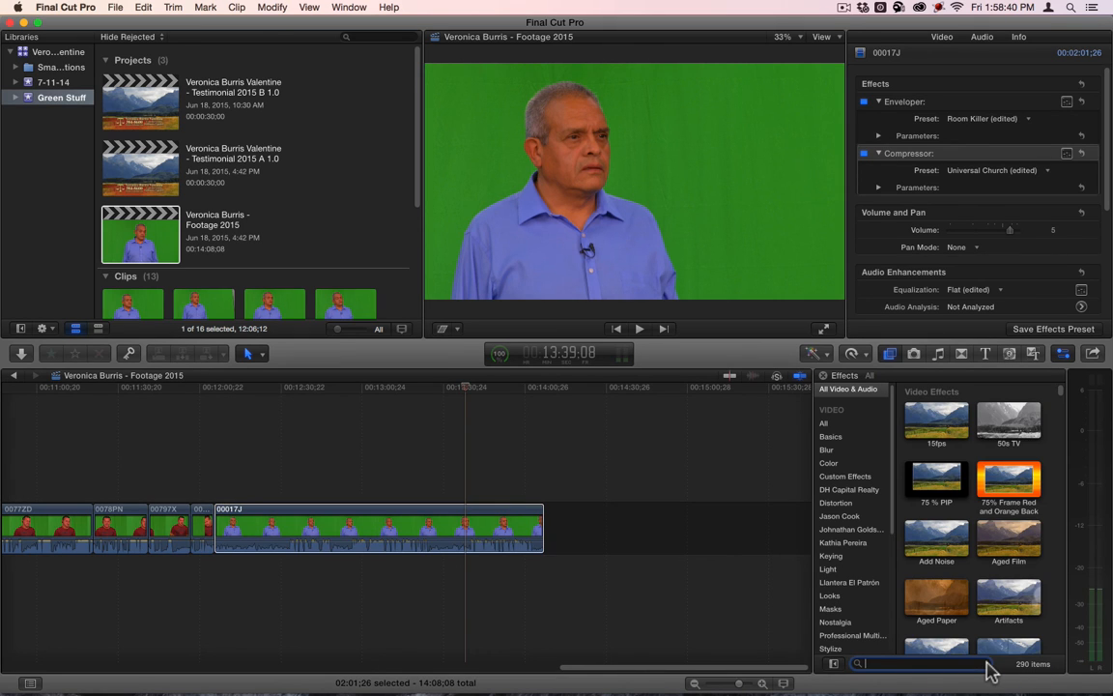